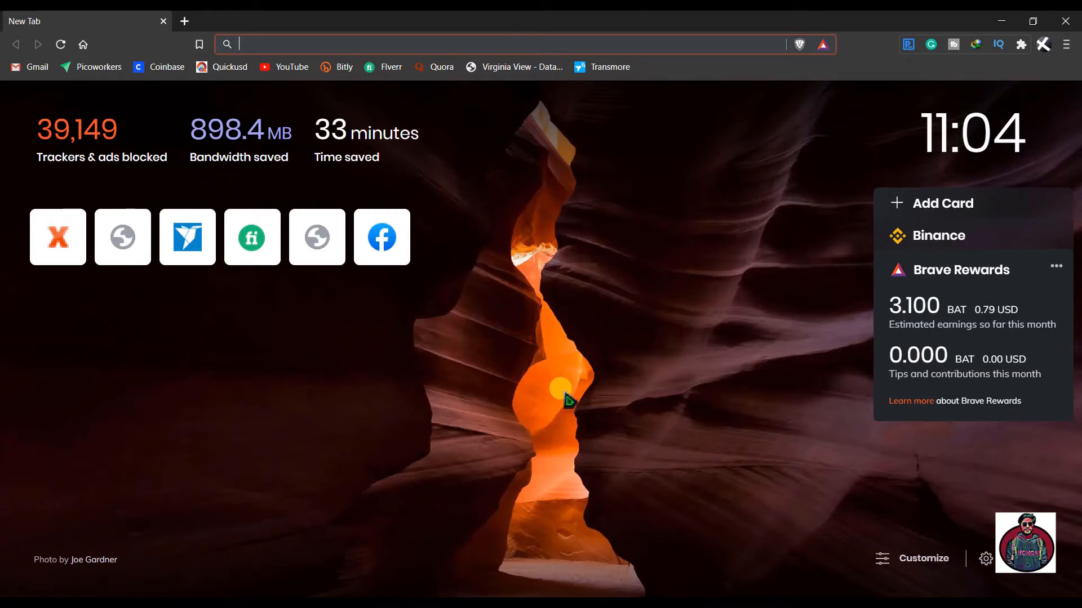
Type 'de' in a new Brave tab's address bar to bring up the Defra site suggestion
text(de)
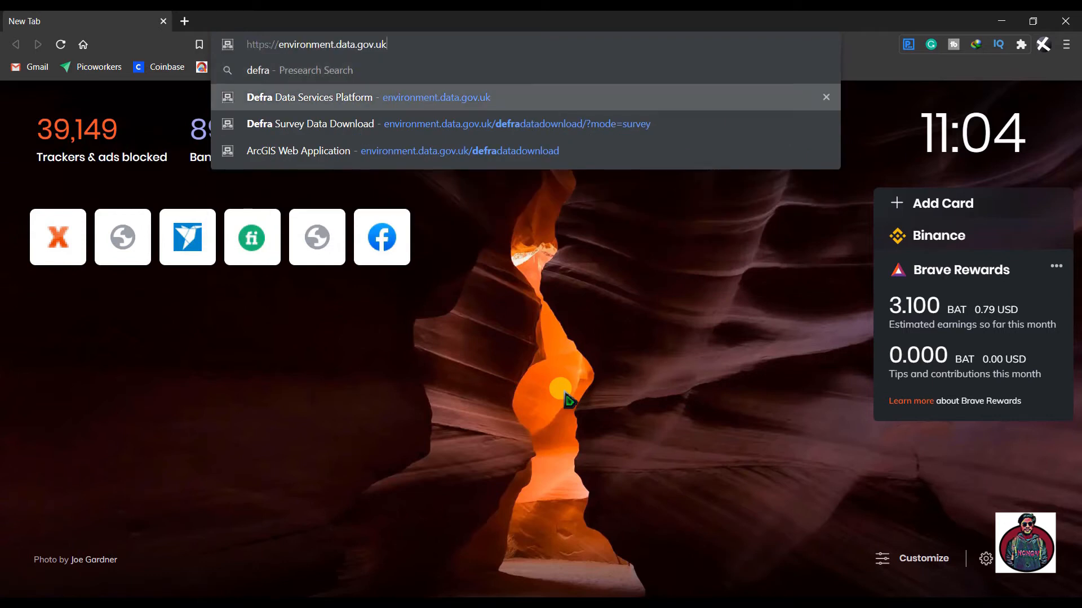
Open Defra Survey Data Download and draw an area over tile SO53NW near Hereford
click(310, 124)
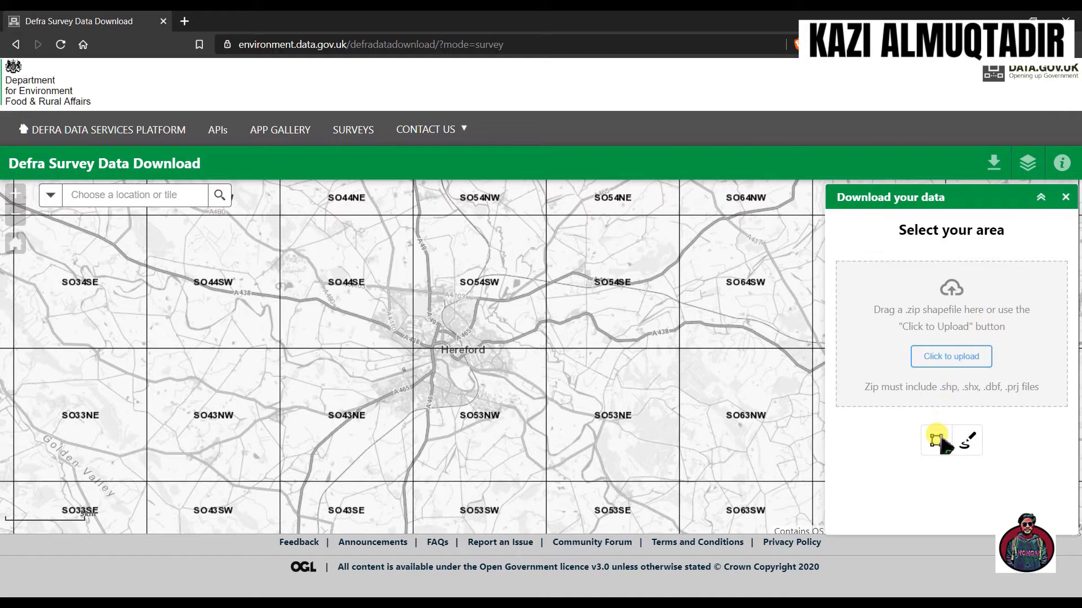
click(936, 440)
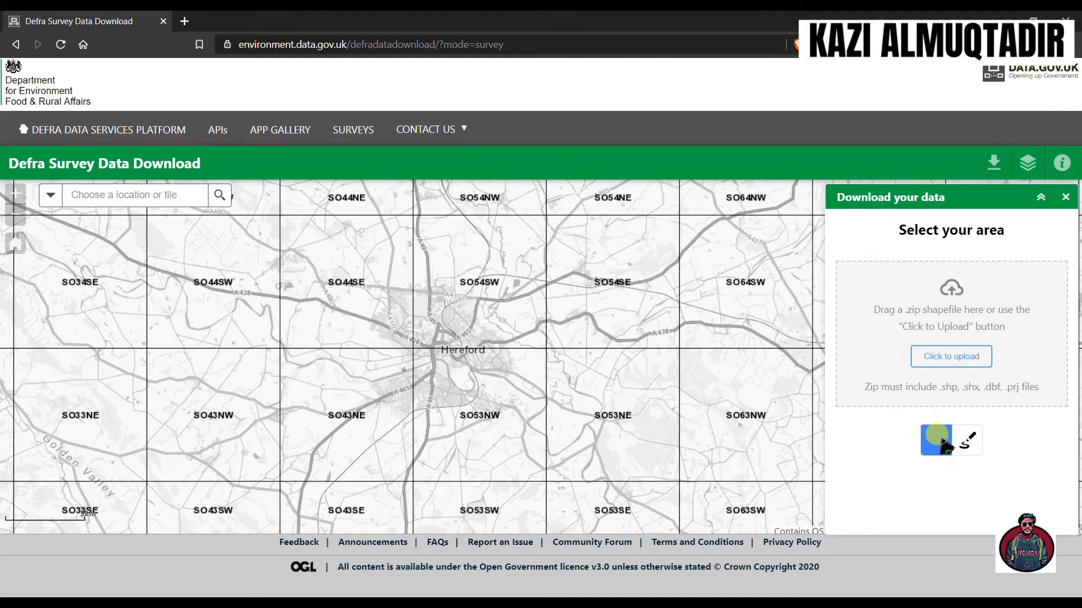
click(936, 439)
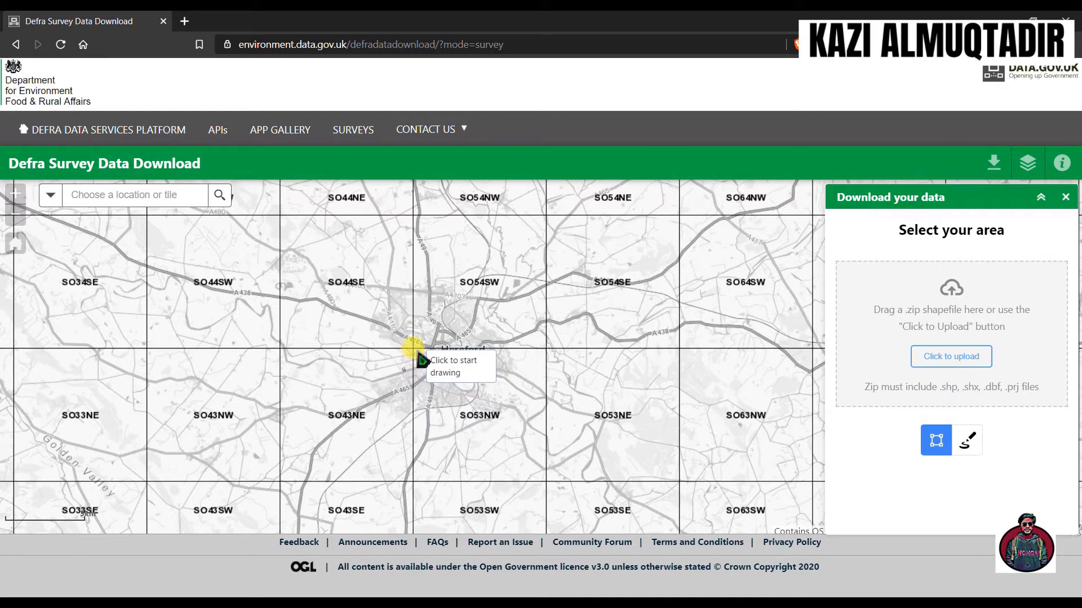
click(412, 359)
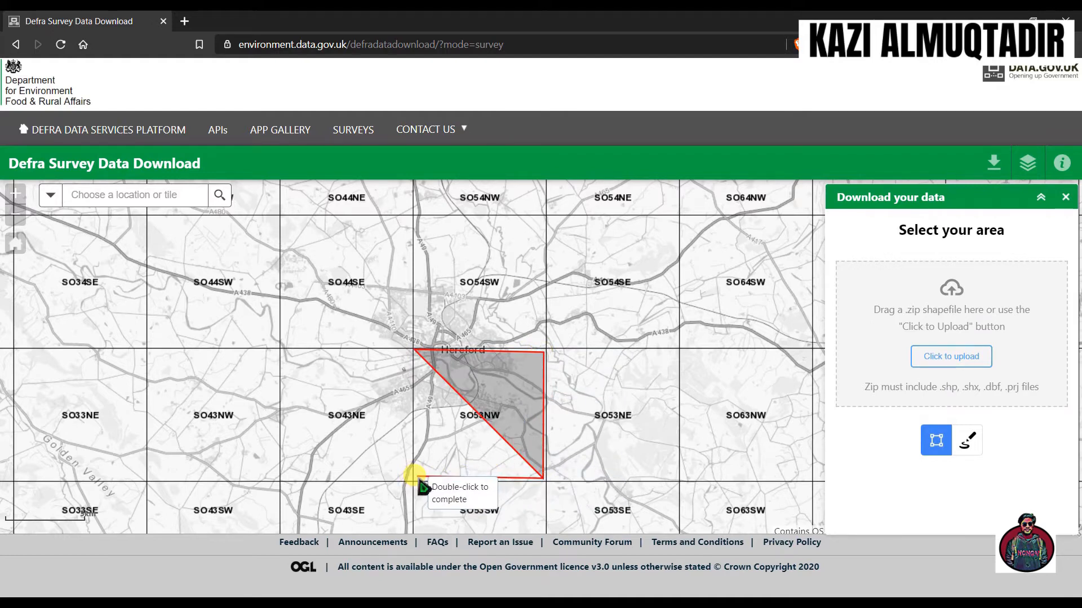
double_click(416, 478)
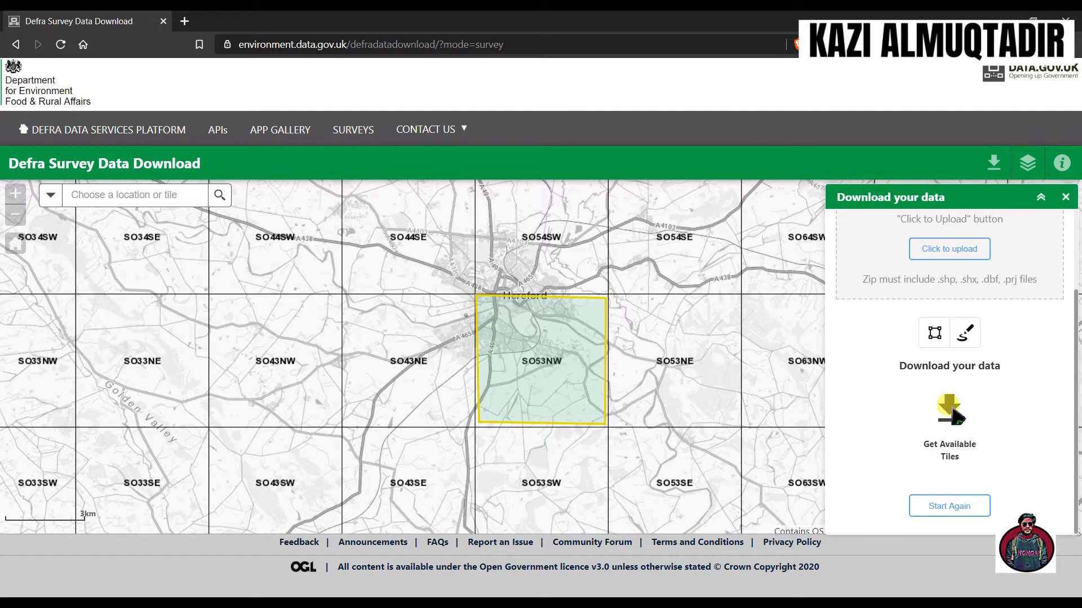
List available tiles filtered to LIDAR Point Cloud, 2009, showing LIDAR-LAZ-2009-SO53nw
click(949, 411)
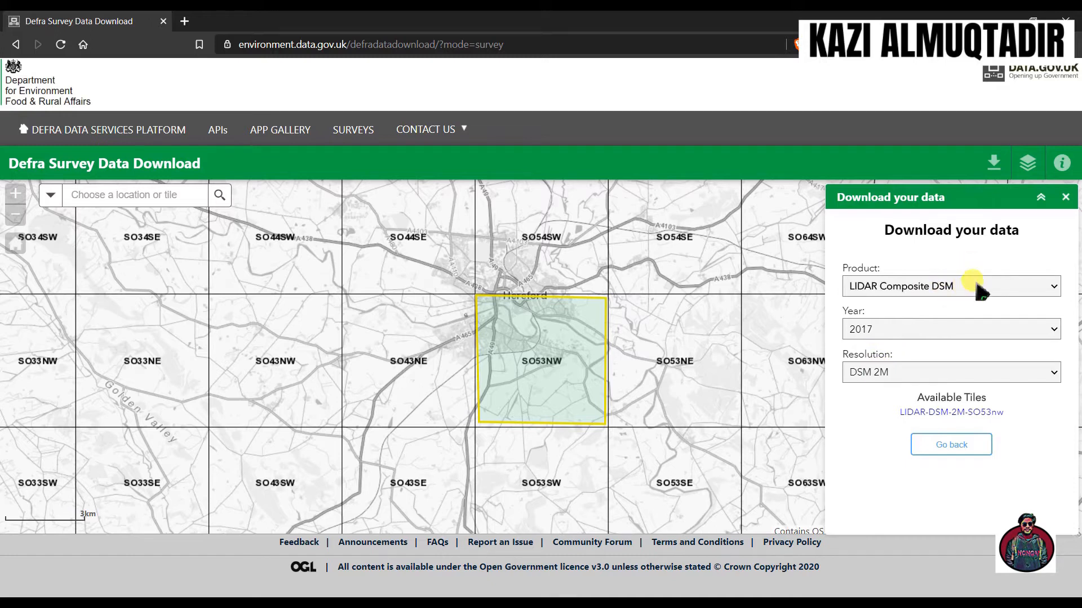
click(972, 286)
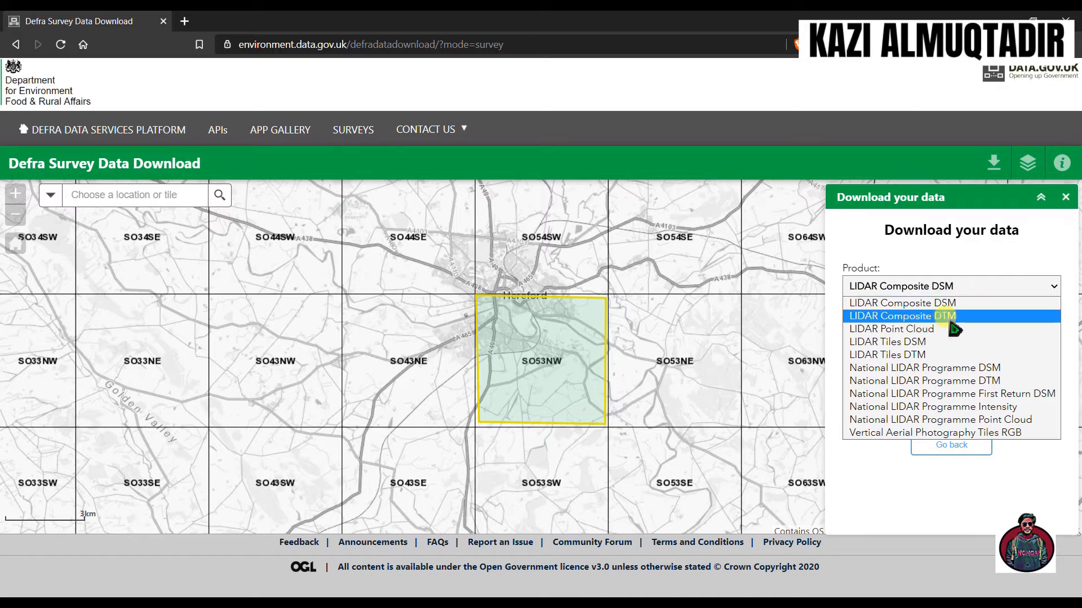
mouse_move(927, 342)
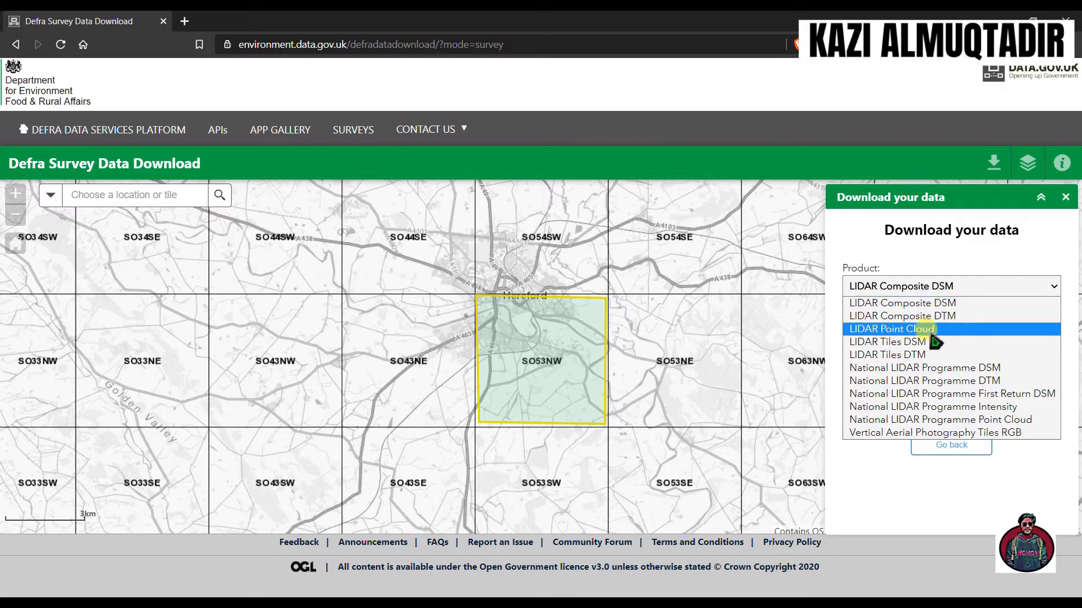
mouse_move(917, 425)
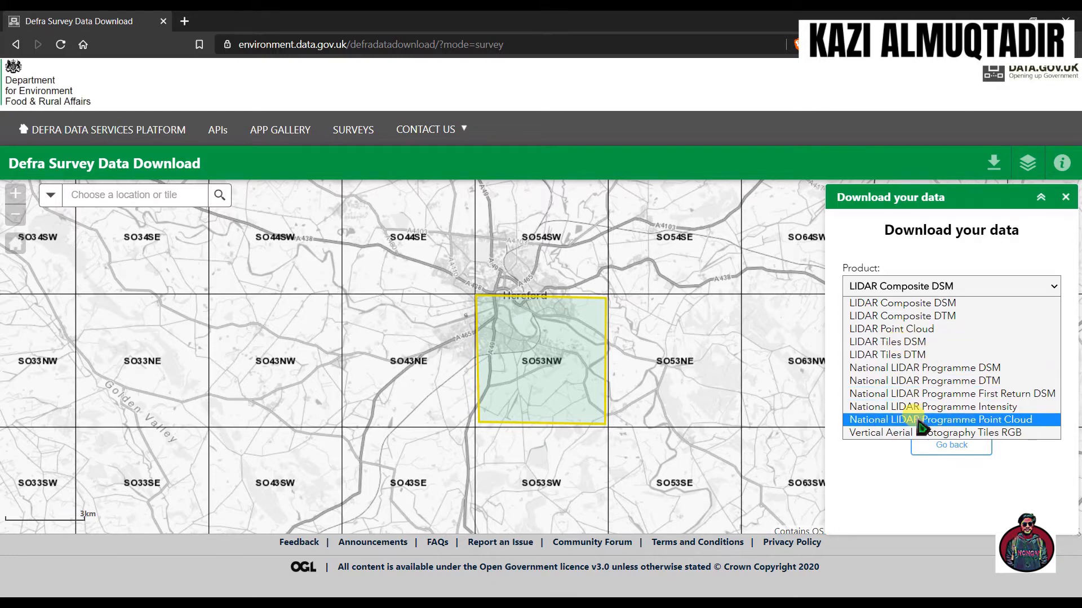
mouse_move(908, 338)
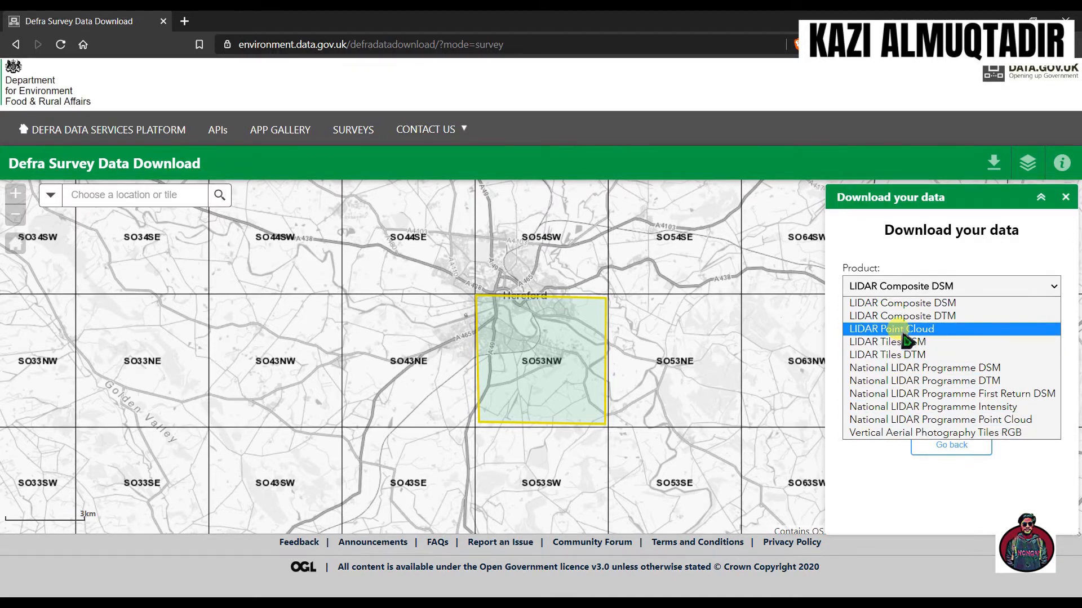
click(891, 329)
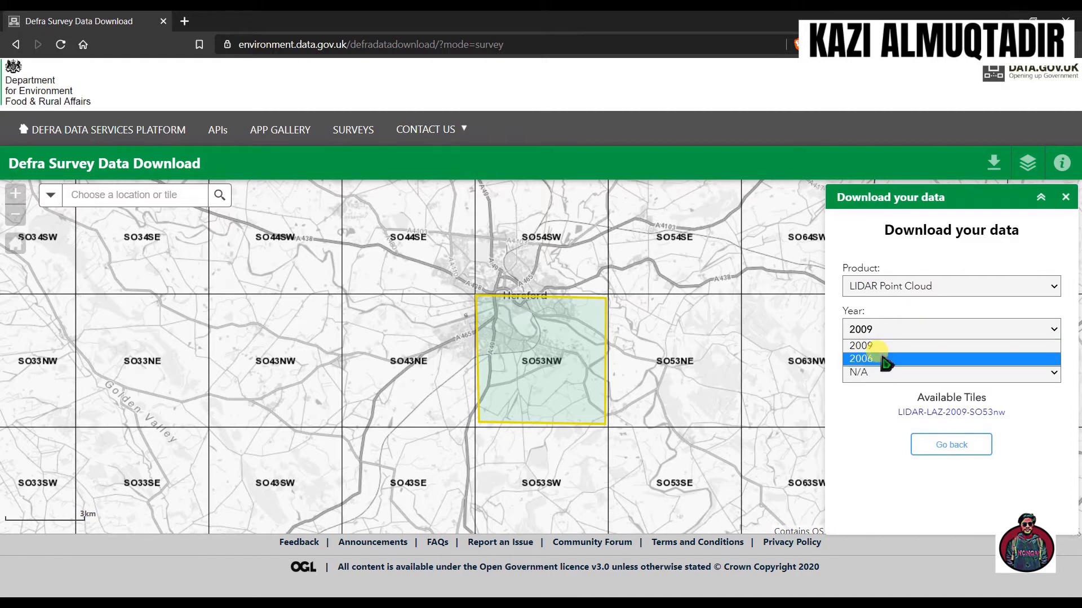
mouse_move(868, 346)
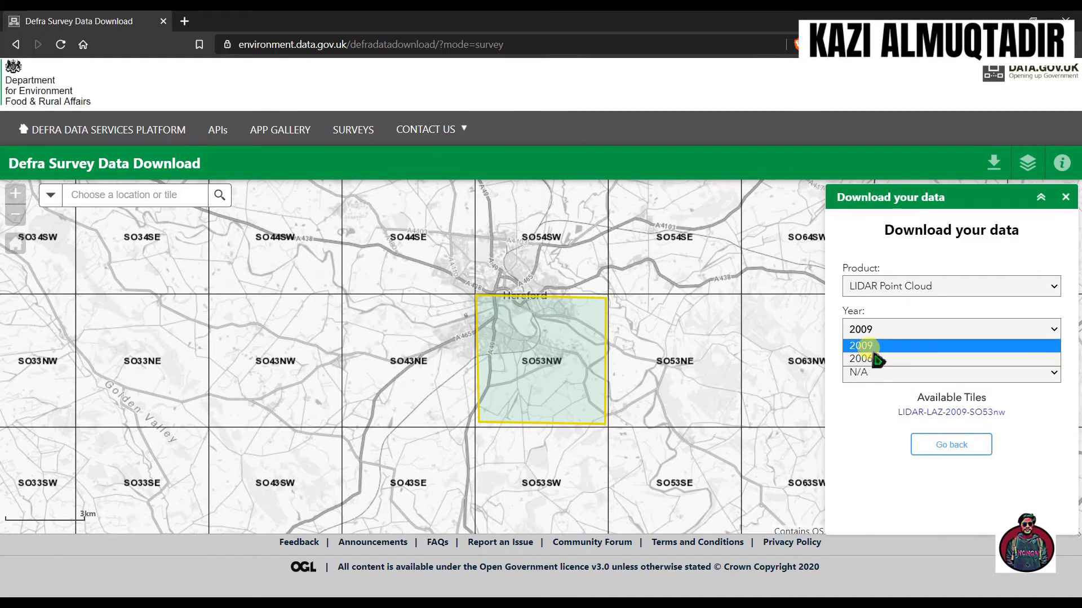
click(861, 346)
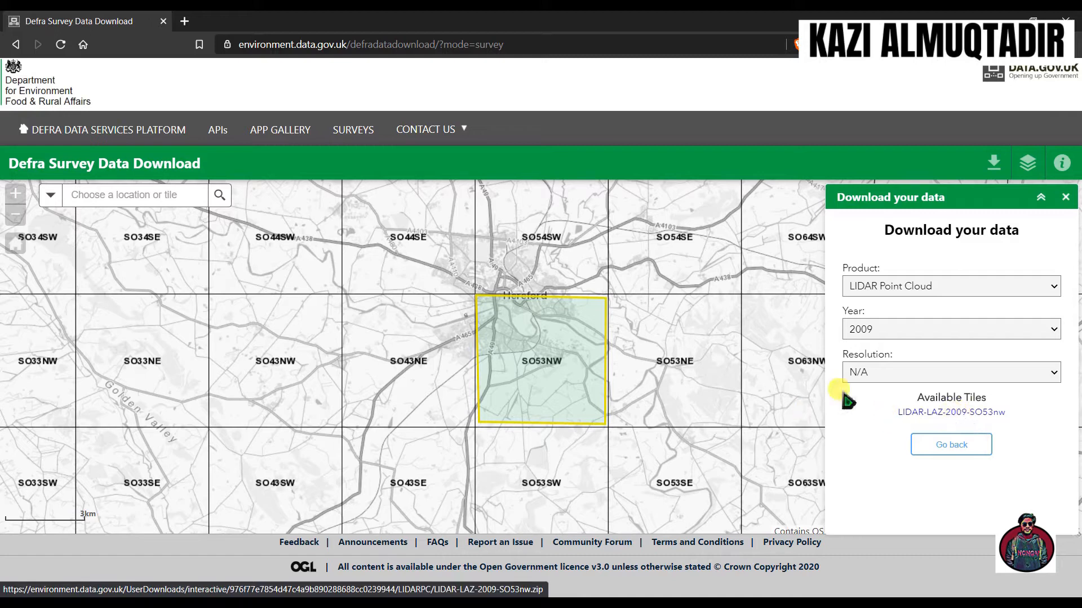
Download LIDAR-LAZ-2009-SO53nw.zip into the SO53NW folder with Internet Download Manager
click(949, 412)
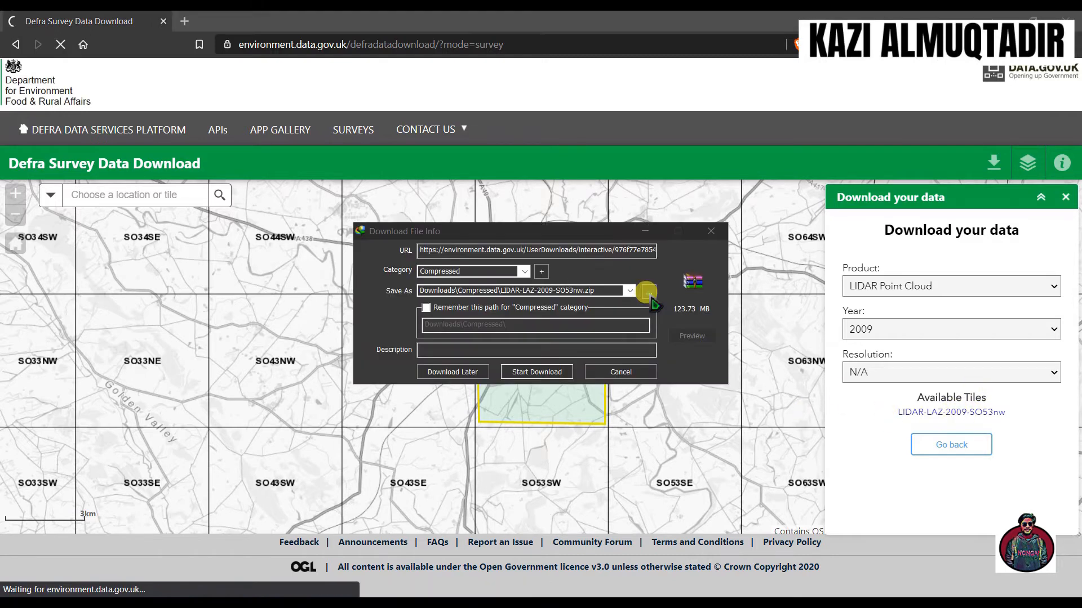
click(645, 291)
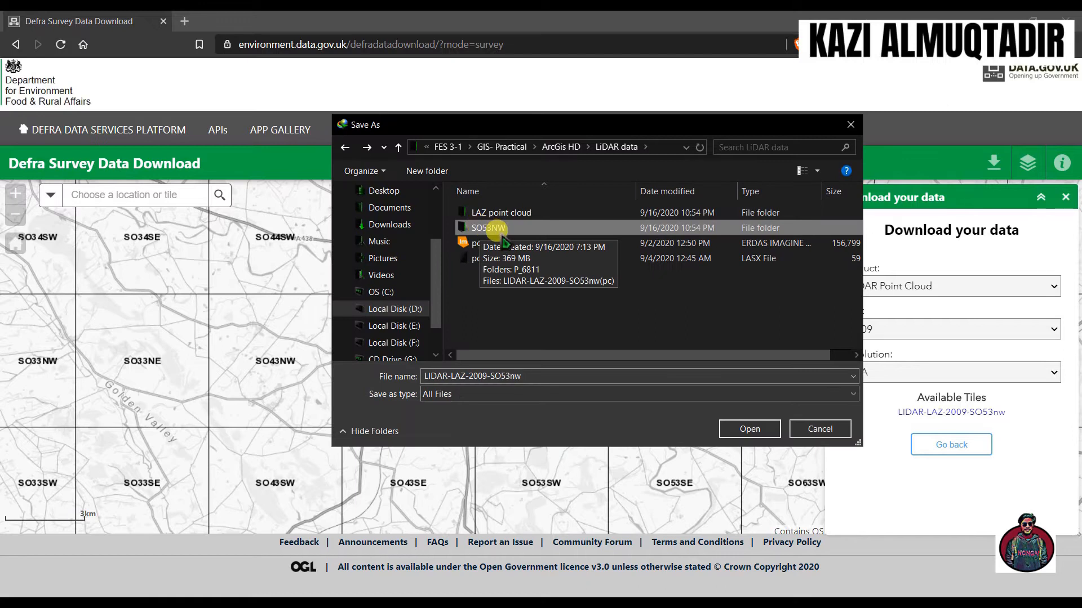
mouse_move(484, 230)
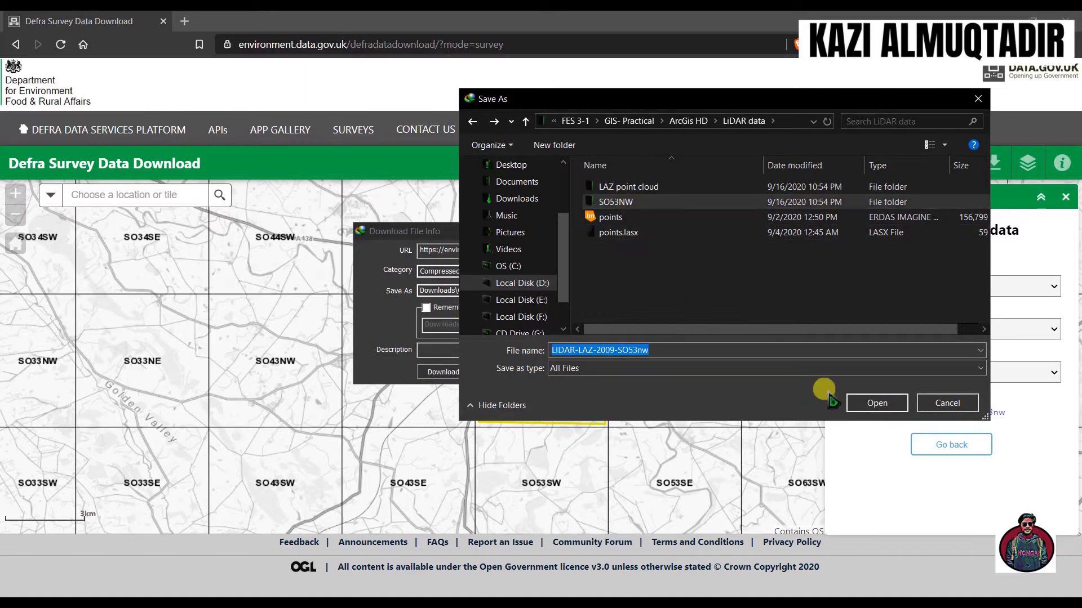
click(876, 403)
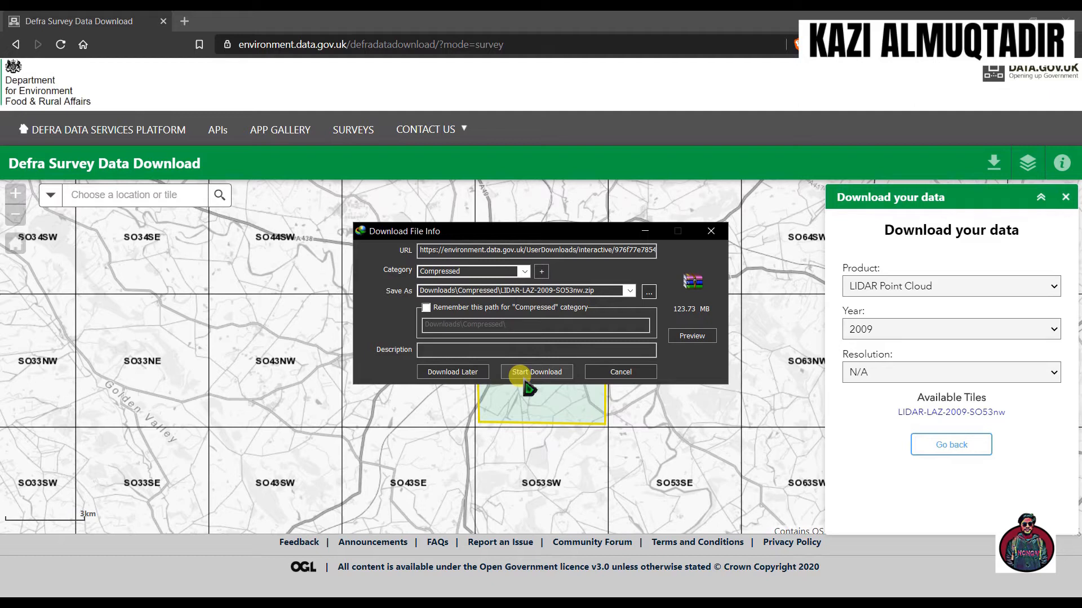
mouse_move(561, 358)
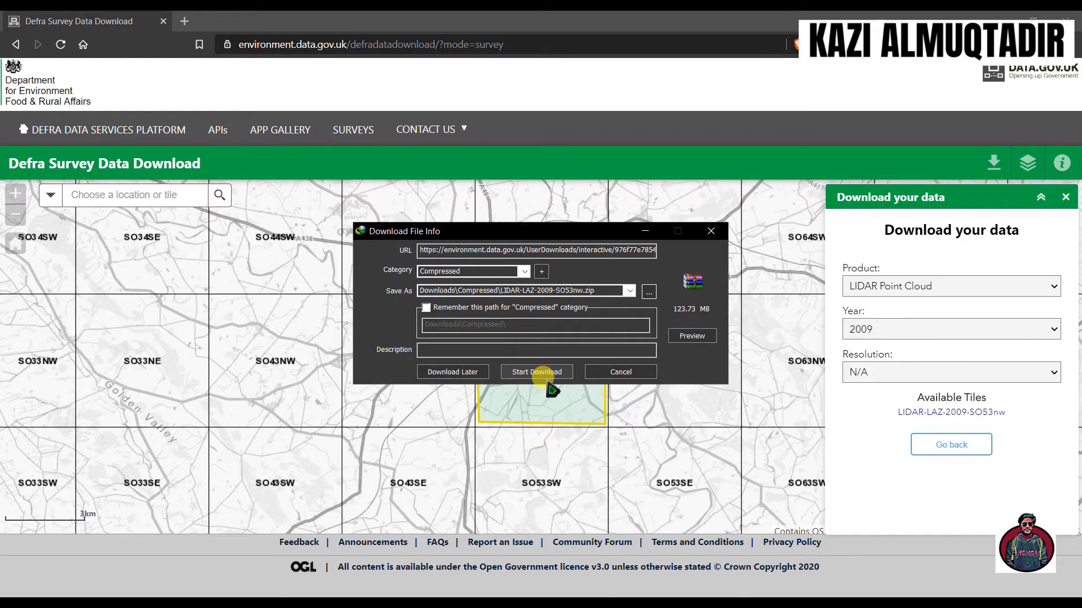
click(536, 372)
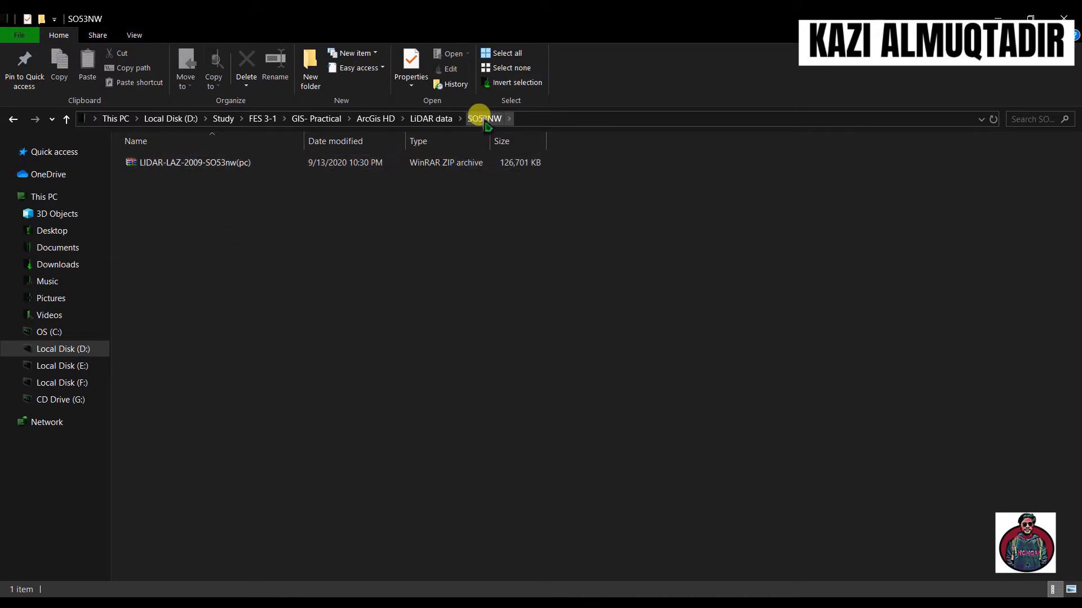
Extract the downloaded zip, open the P_6811 folder and act on the SO5136 tile file
right_click(186, 163)
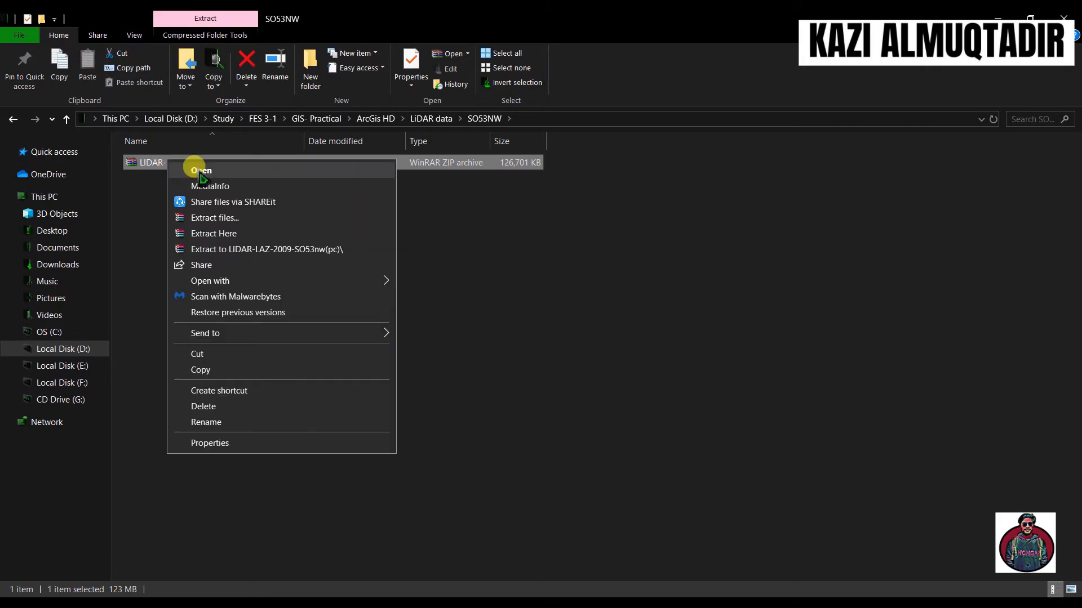
click(215, 235)
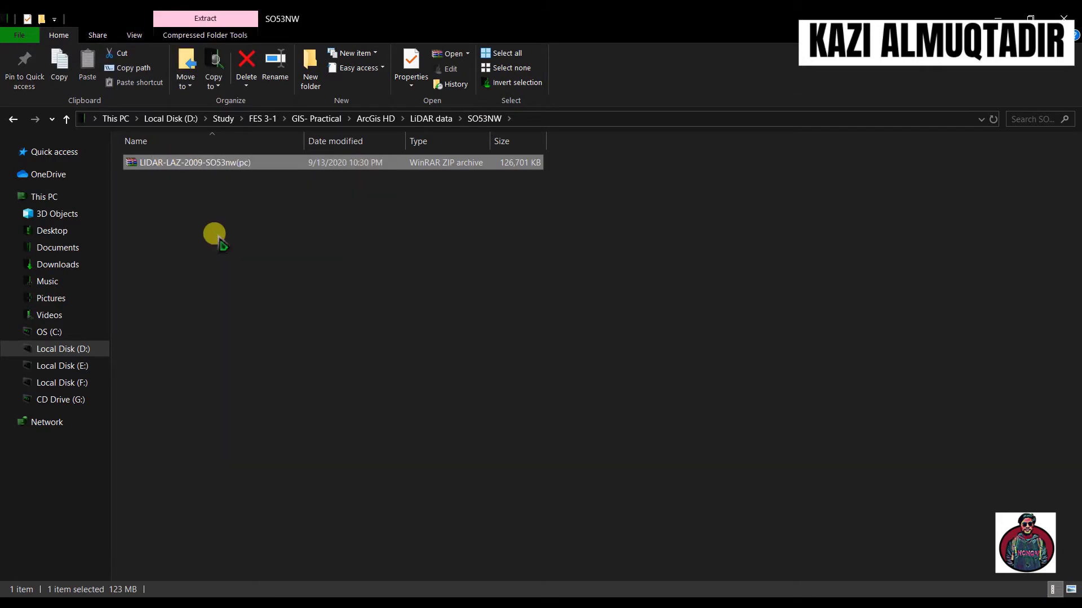
click(213, 19)
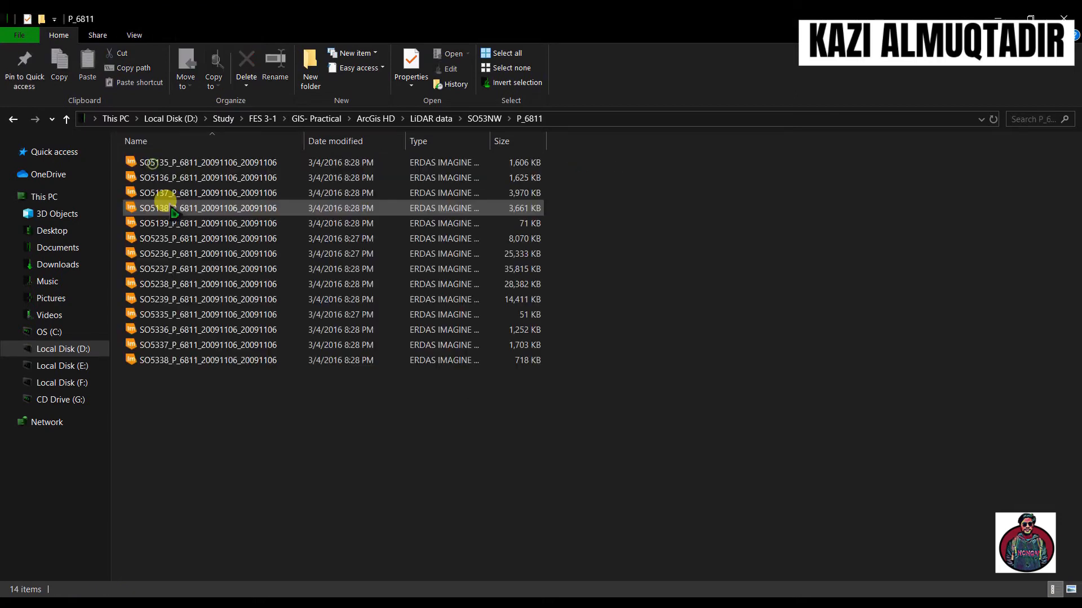
right_click(207, 177)
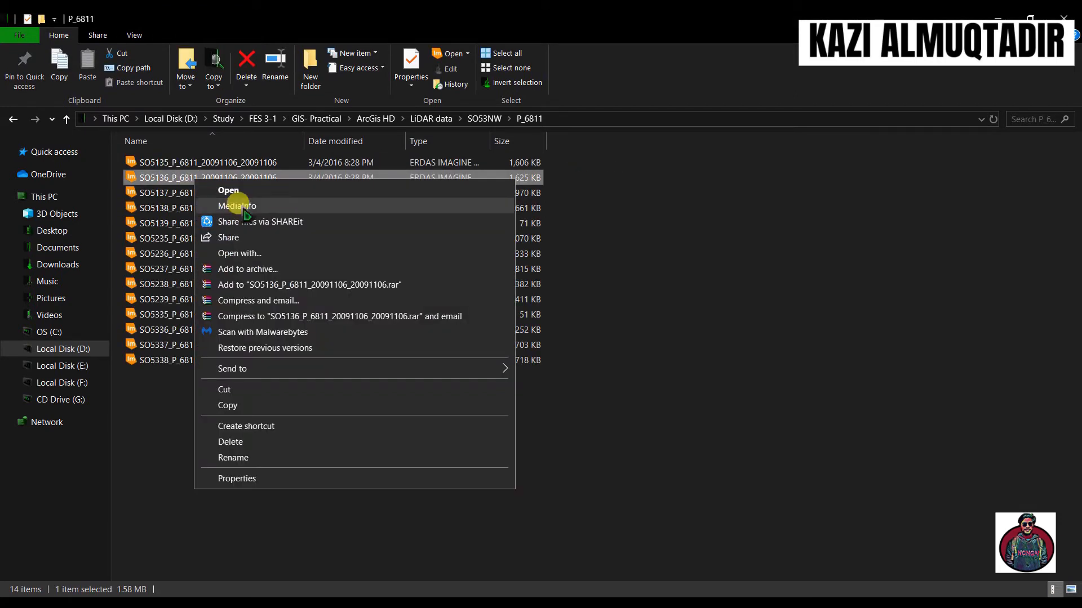
click(237, 478)
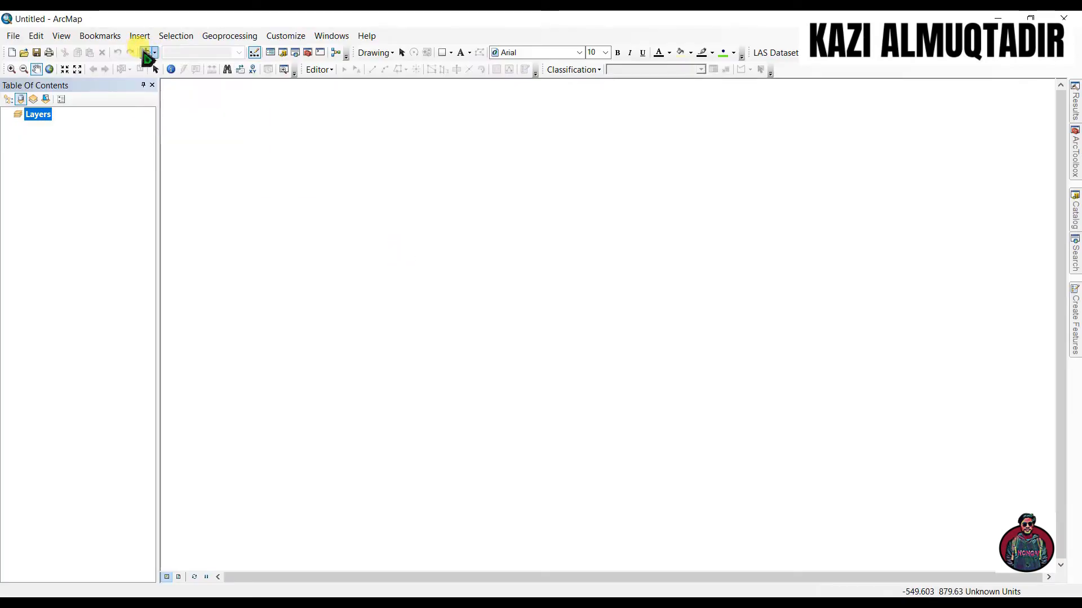
Browse to P_6811 in ArcMap's Add Data dialog, finding no LAZ tiles listed
click(146, 52)
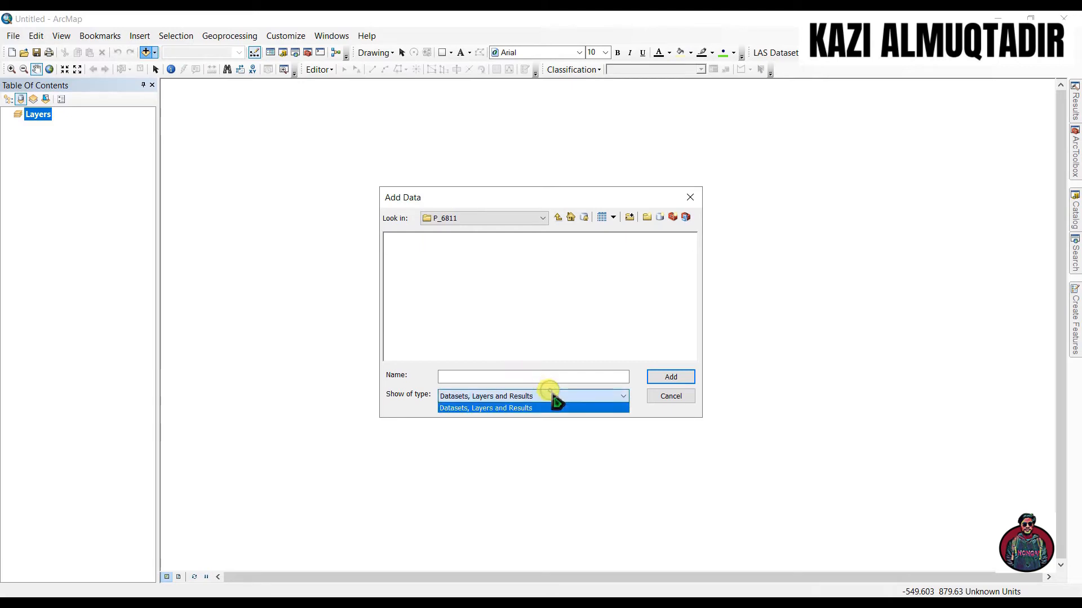
click(485, 408)
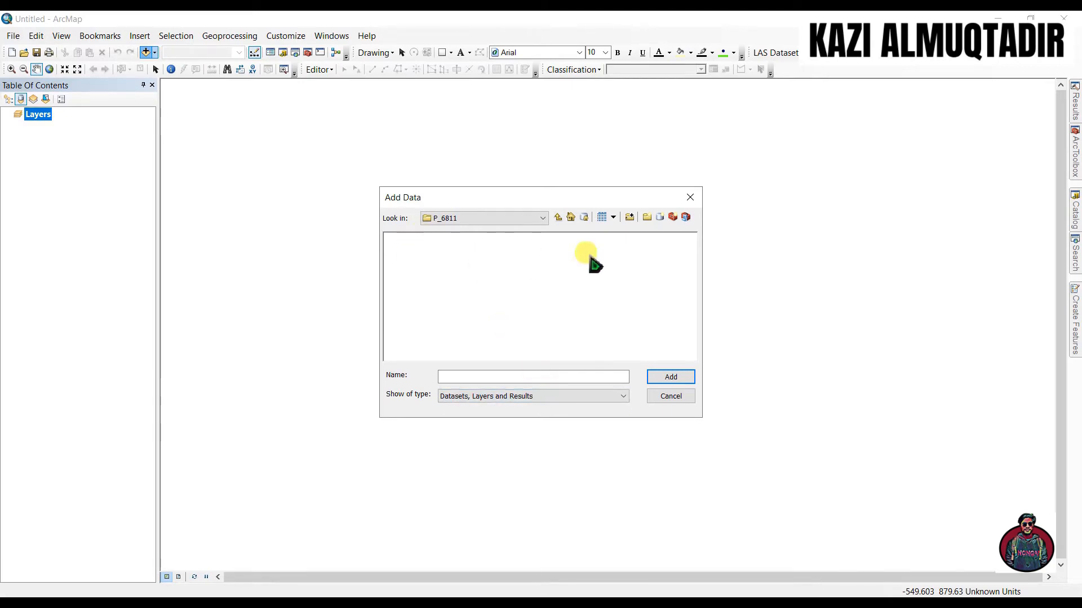
mouse_move(442, 245)
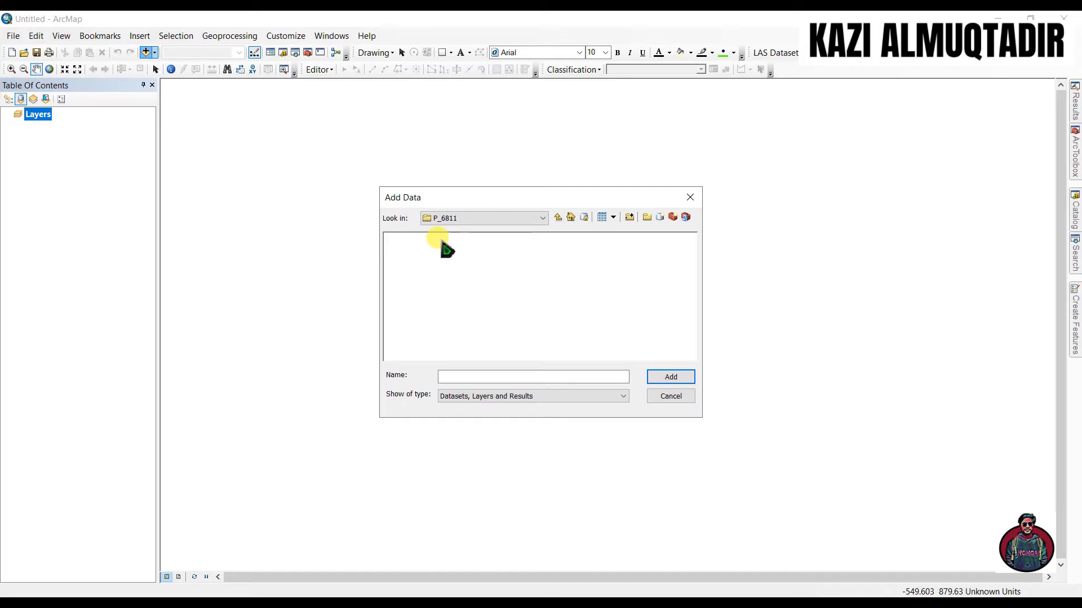
click(670, 396)
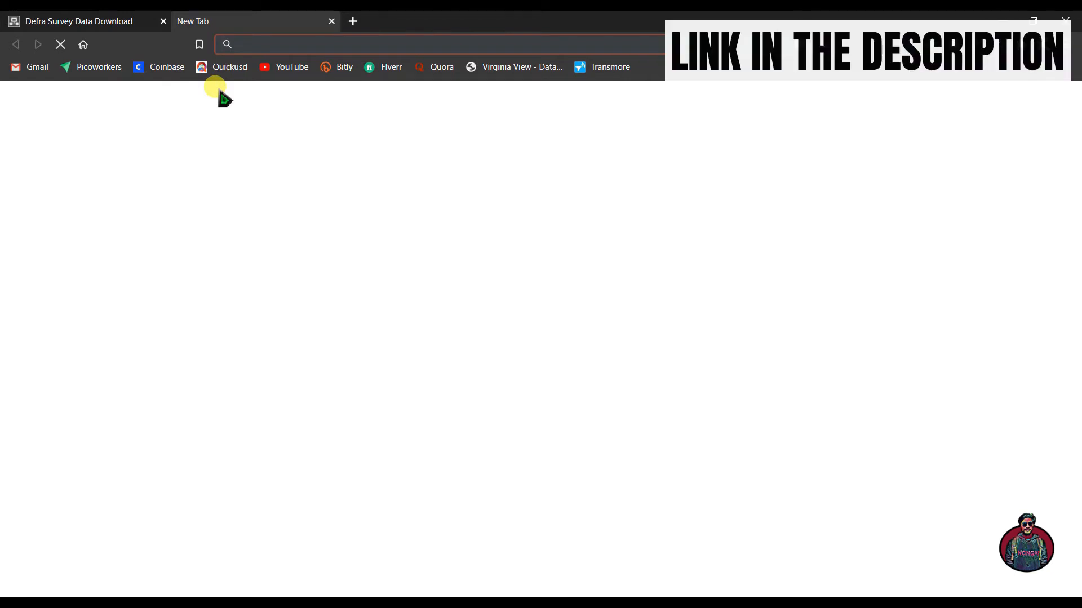
Go to laszip.org and download the laszip.exe binary into the LasZIP folder
text(laszip.org)
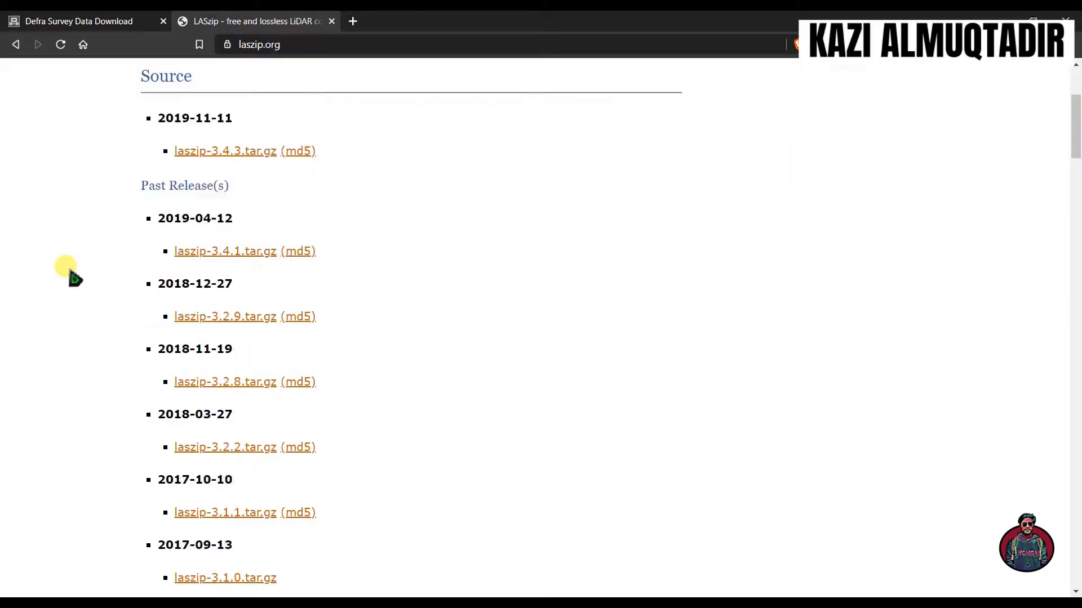
scroll(up, 3)
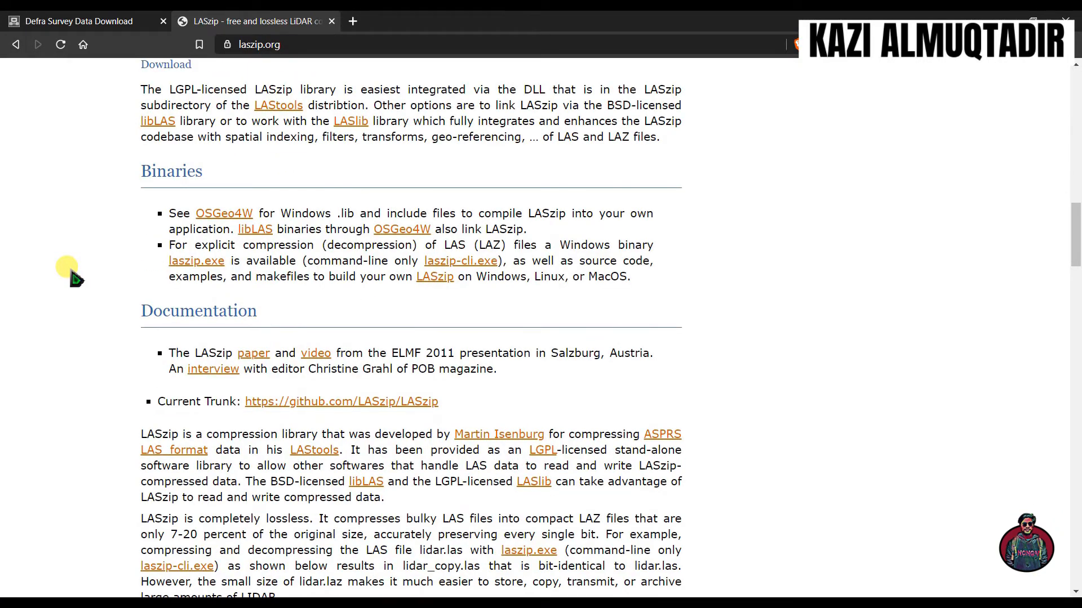
scroll(up, 3)
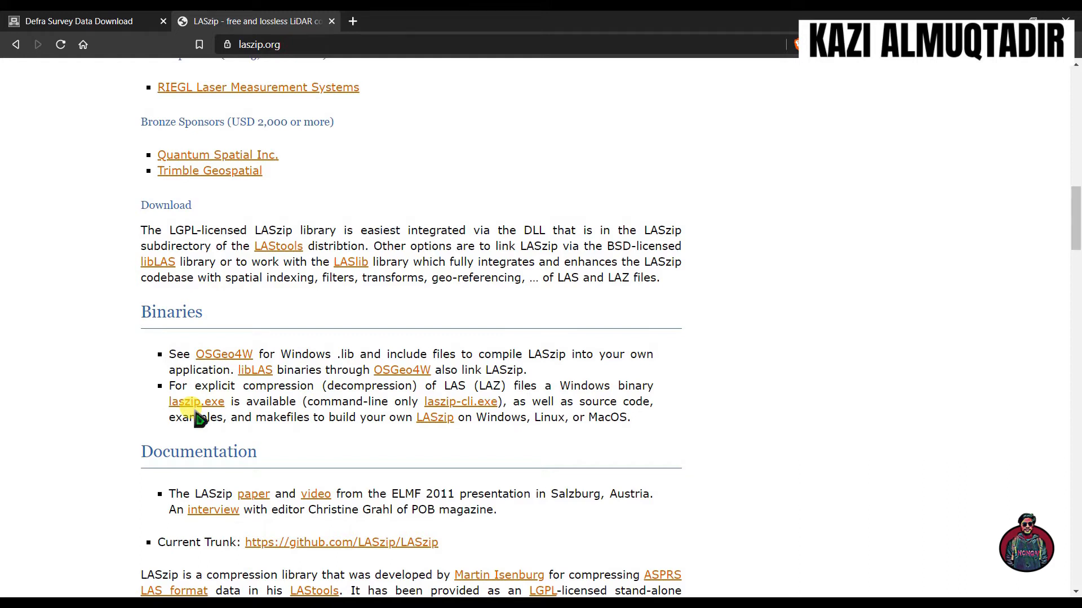
click(191, 402)
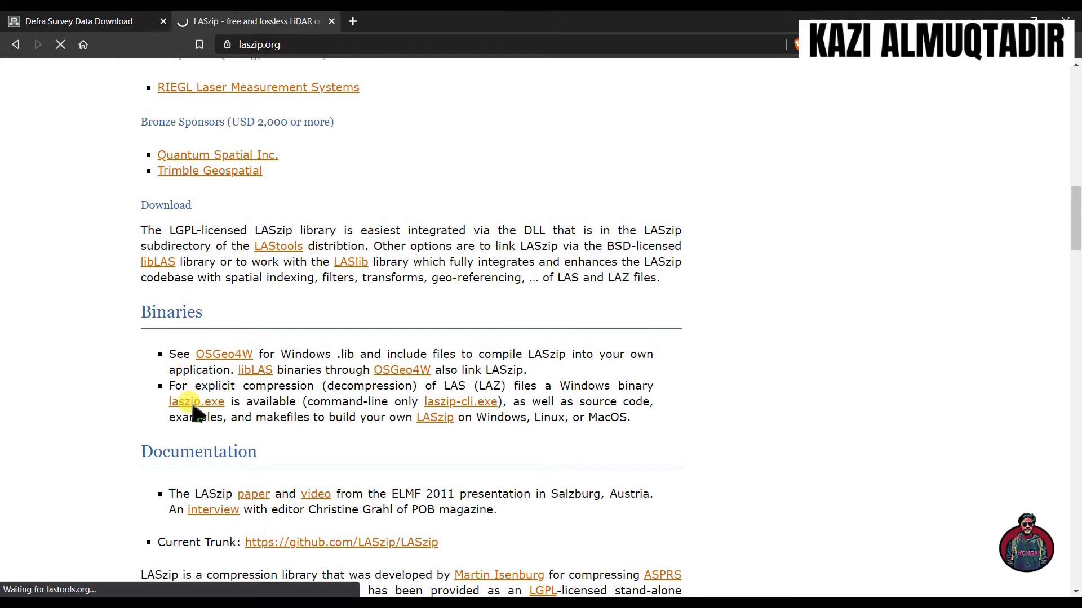
click(196, 402)
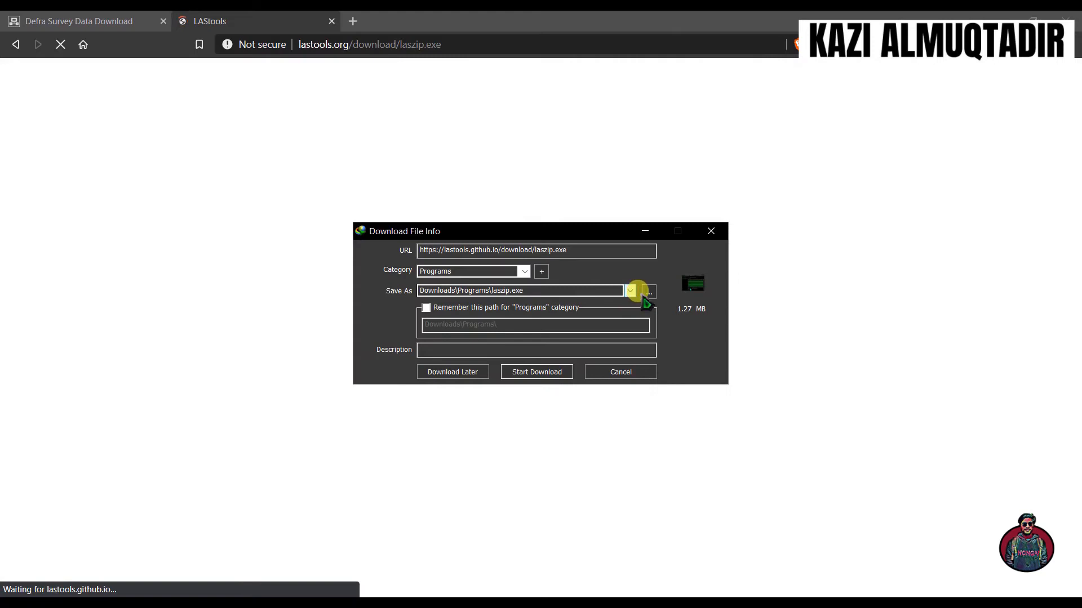
click(650, 290)
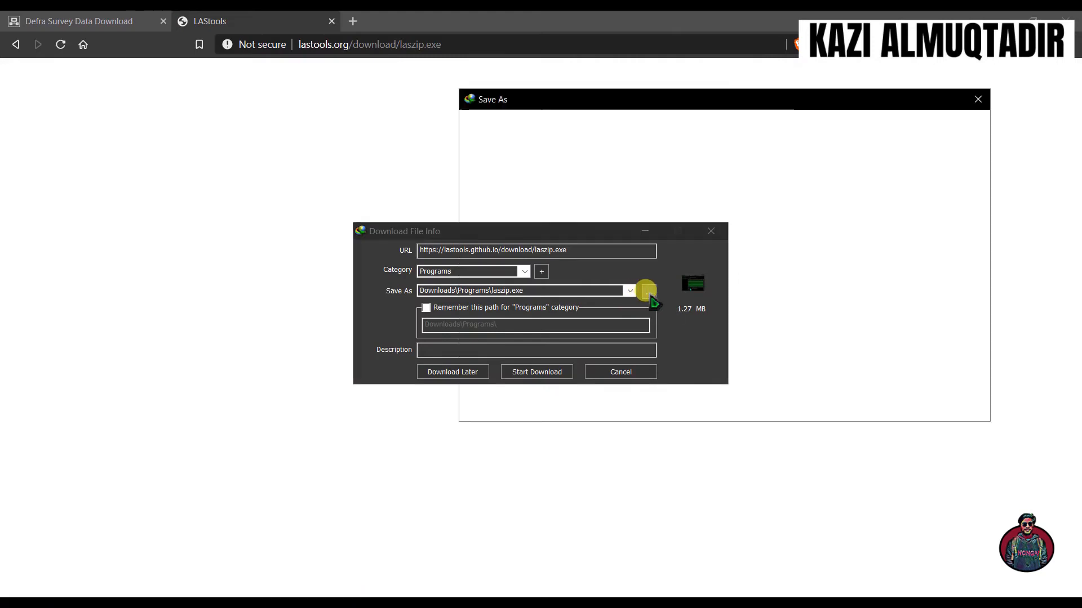
click(646, 290)
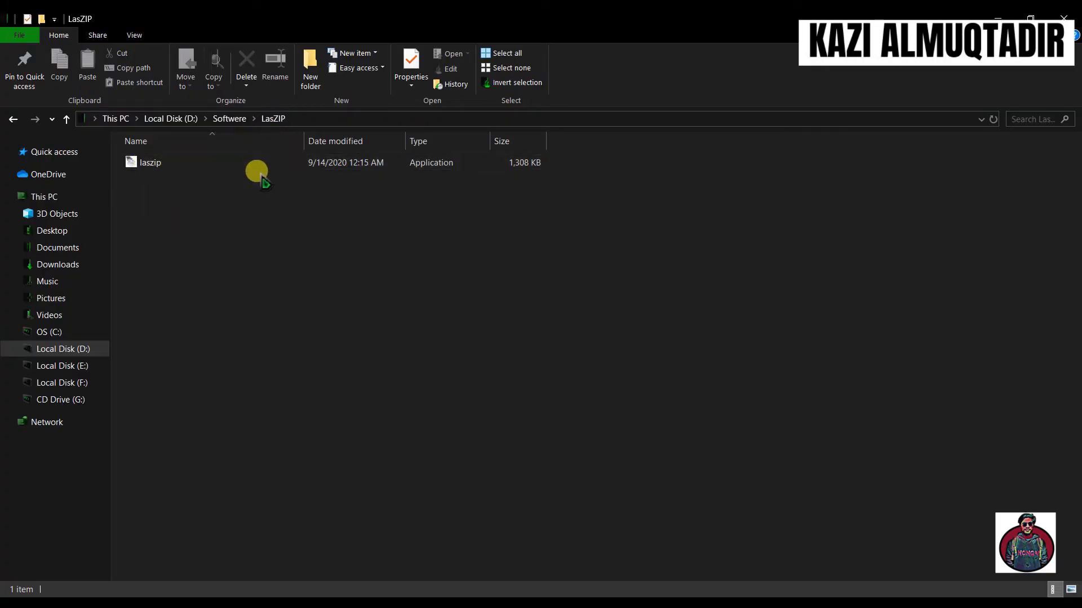
Run laszip.exe to decompress tile SO5237 into an uncompressed LAS file in P_6811
double_click(148, 162)
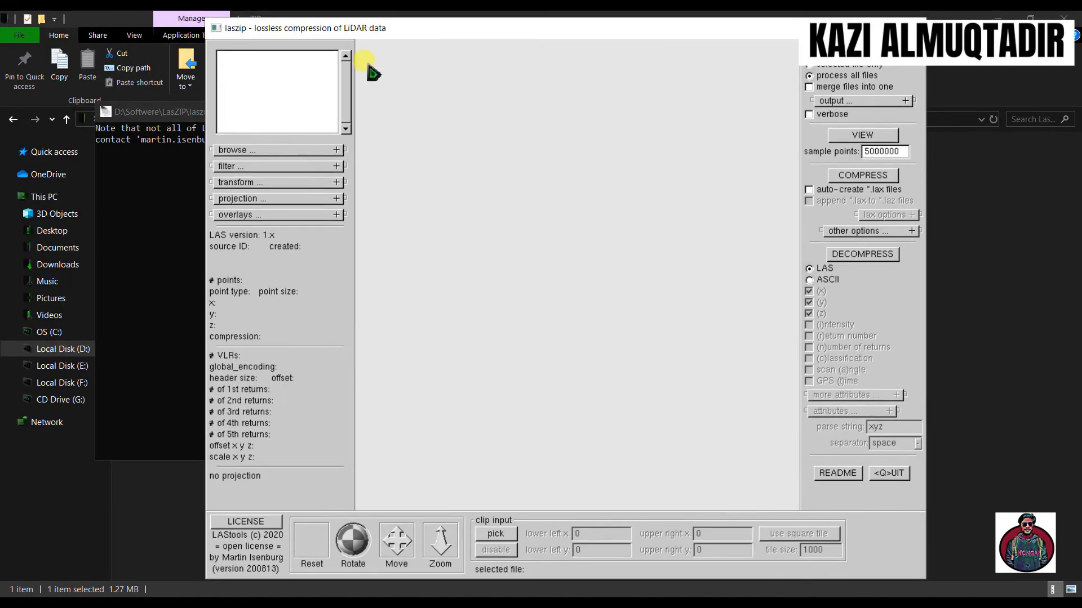
click(236, 150)
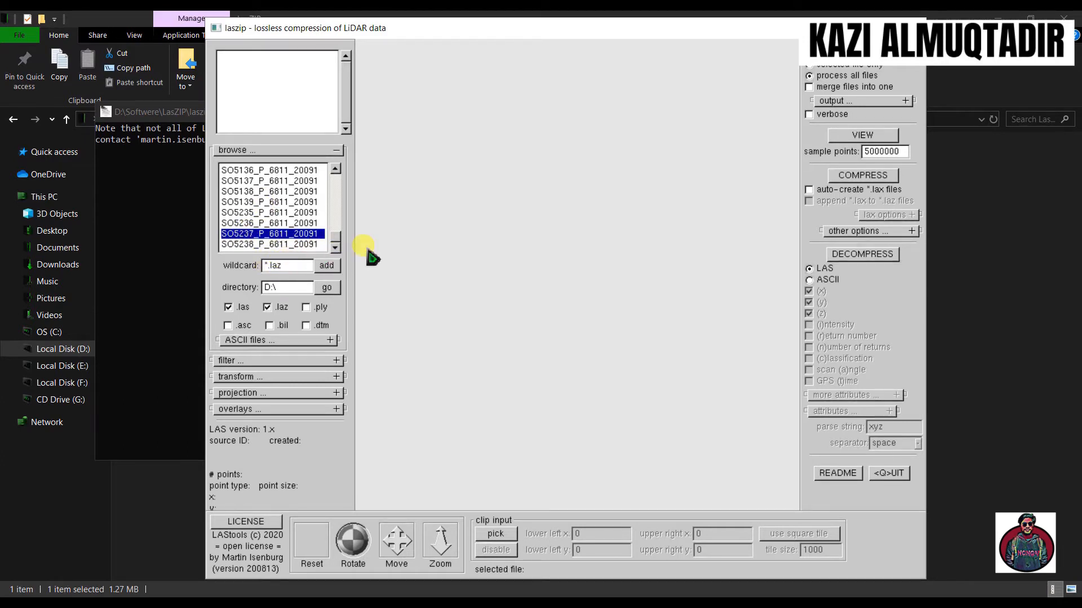
mouse_move(850, 101)
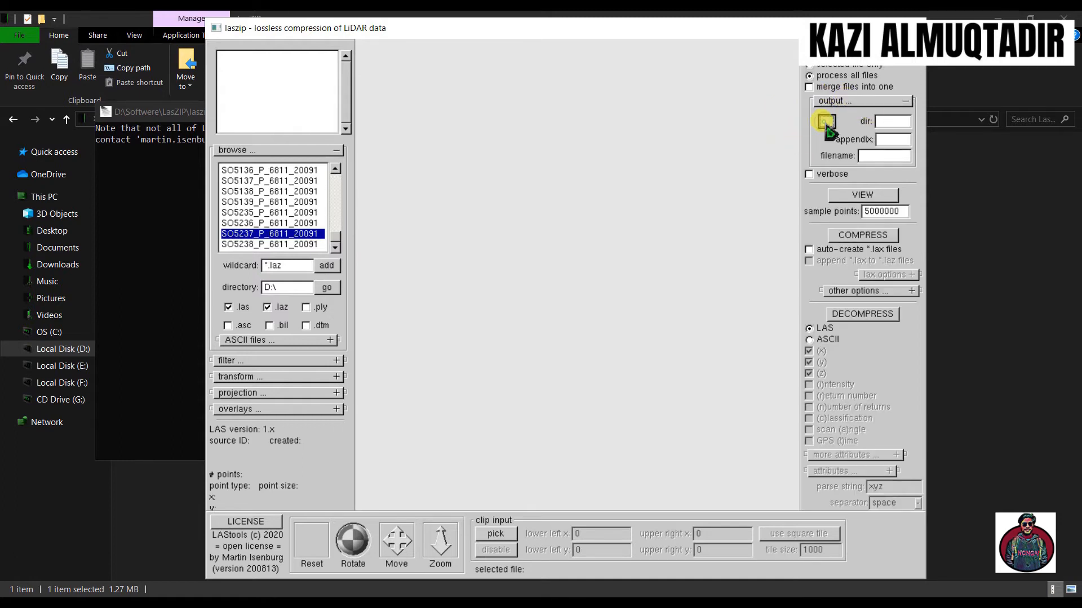
click(826, 121)
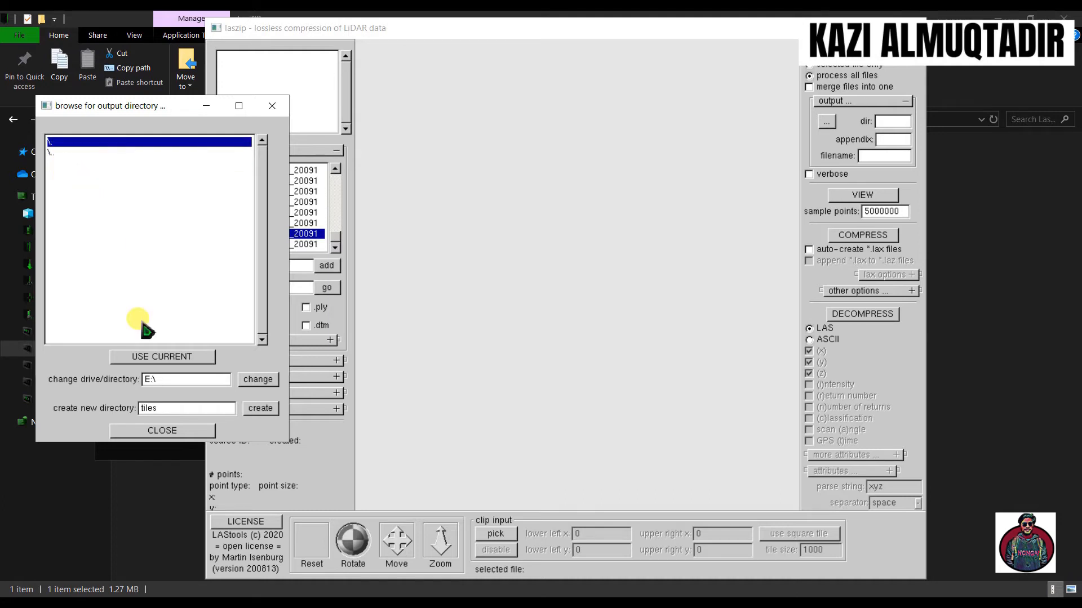
click(162, 357)
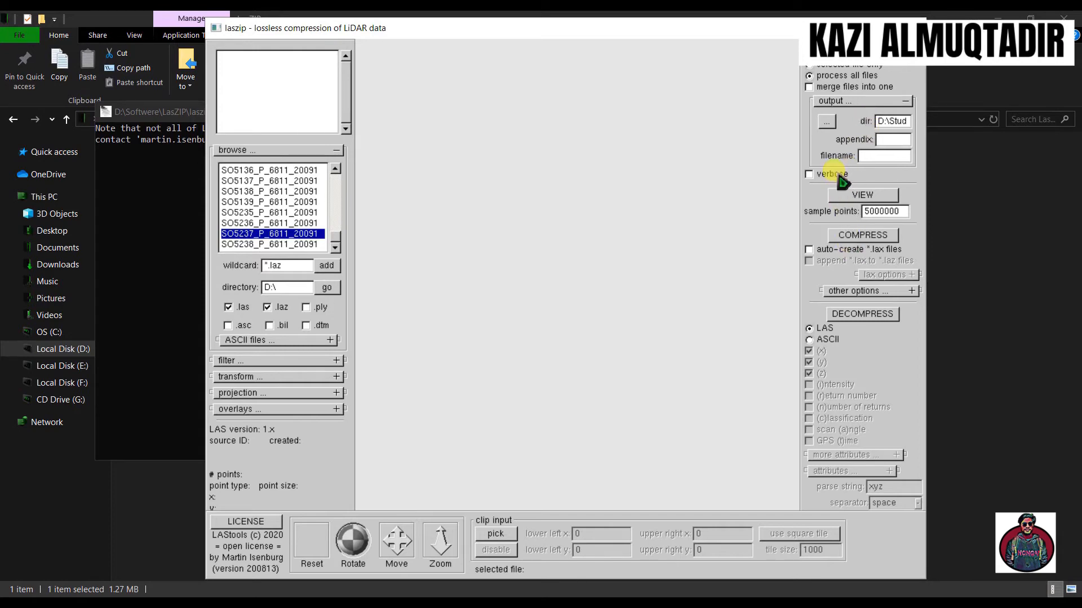
click(862, 314)
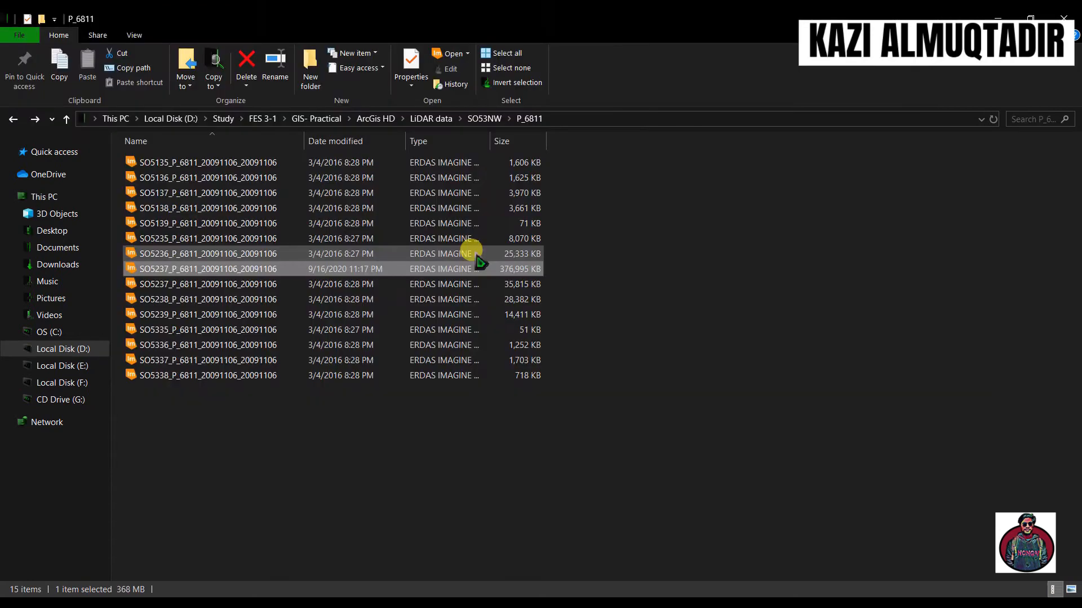
mouse_move(471, 256)
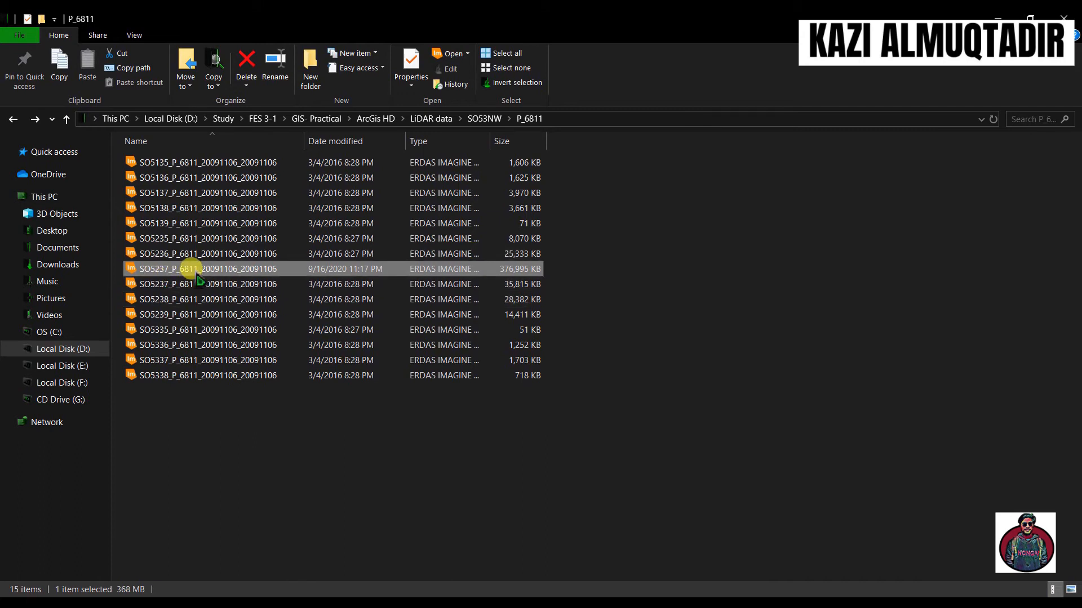
mouse_move(178, 269)
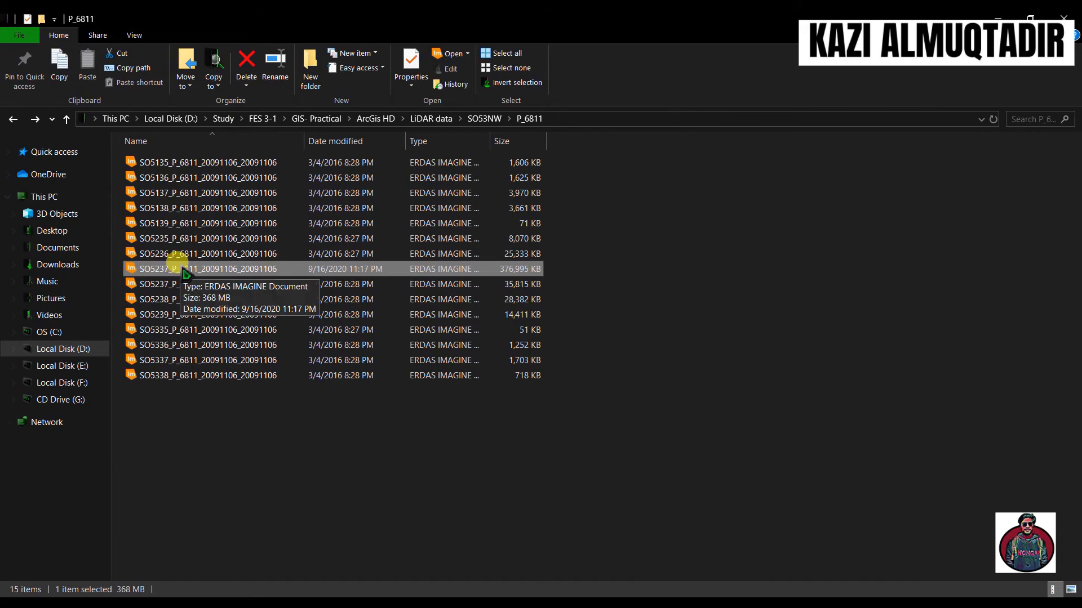
Open Properties of the SO5237 file, confirming a 368 MB LAS document
click(411, 62)
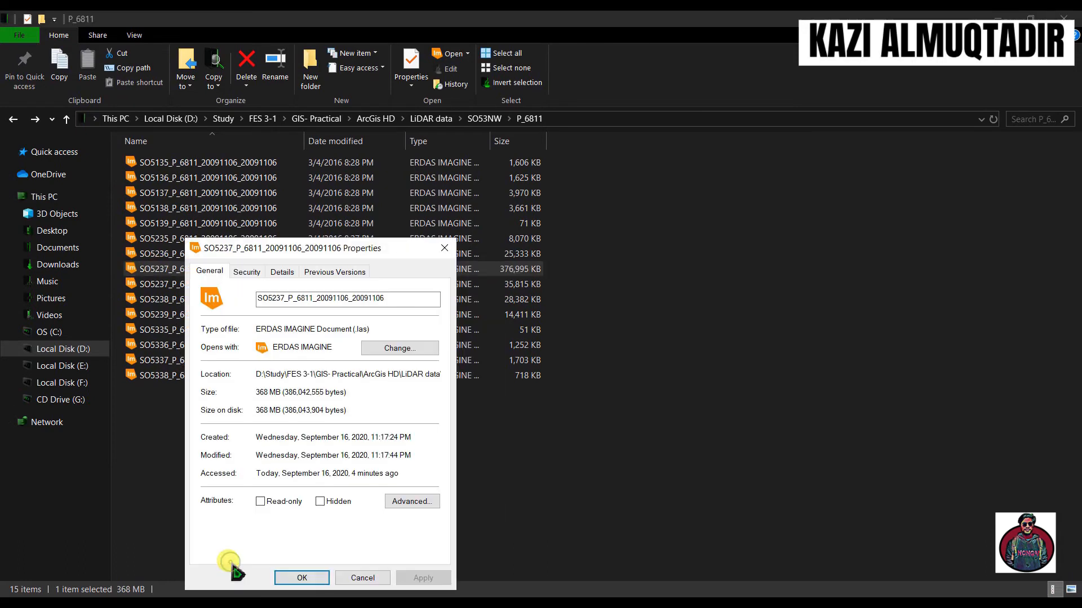
mouse_move(217, 332)
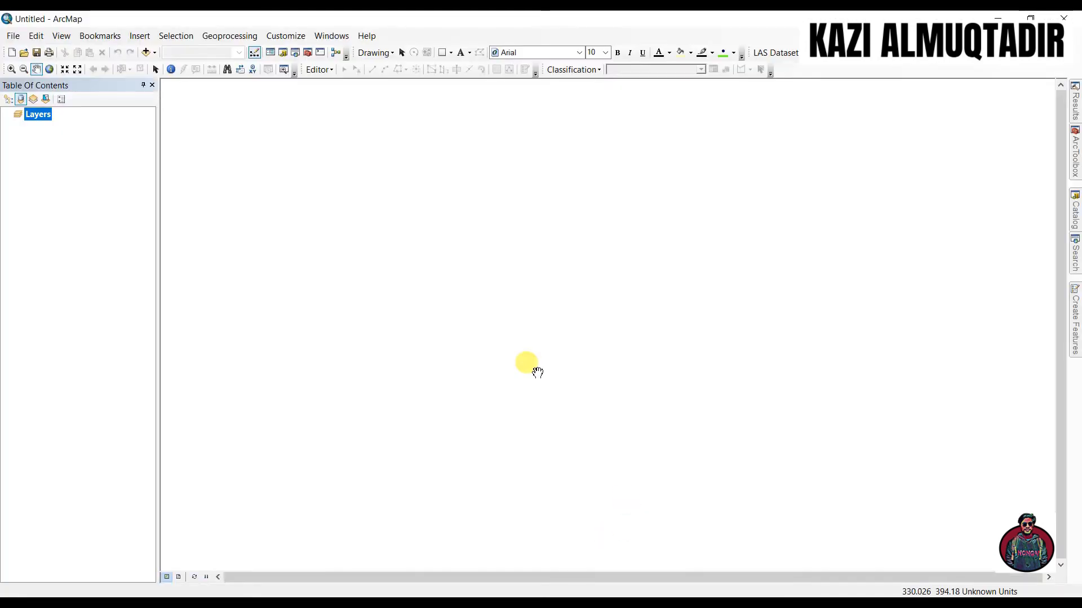
mouse_move(827, 201)
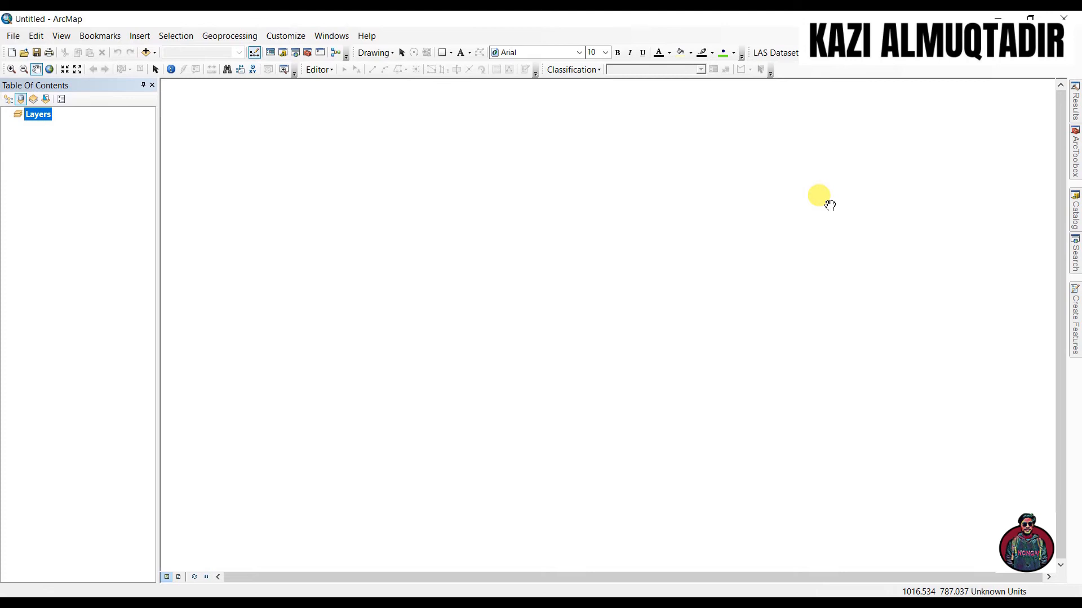
In Catalog, expand GIS Practical down to P_6811 and create a new folder named 'Hereford'
click(1075, 207)
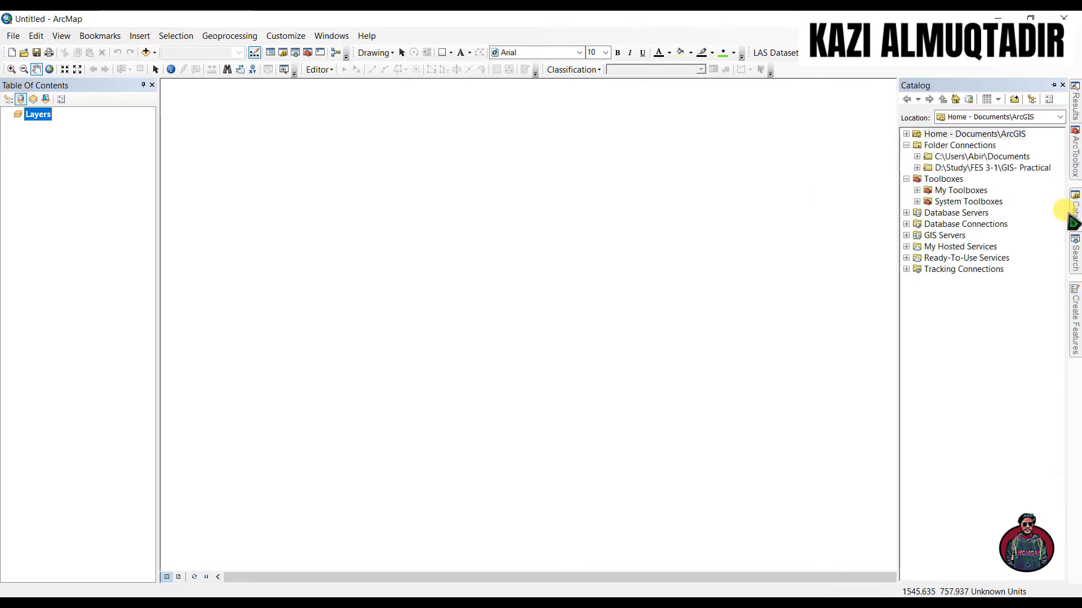
click(916, 167)
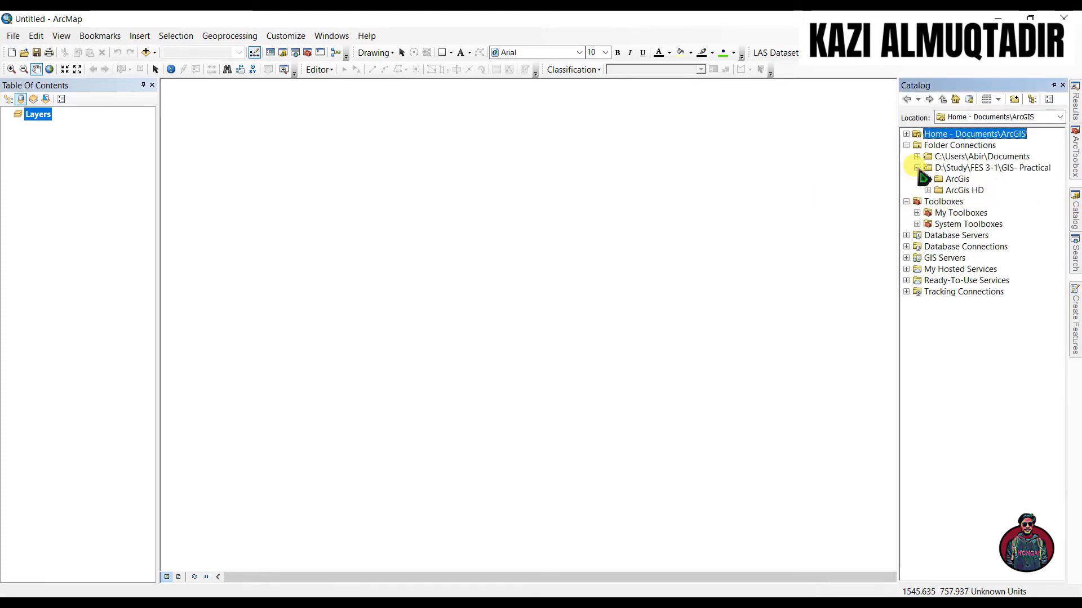
click(928, 190)
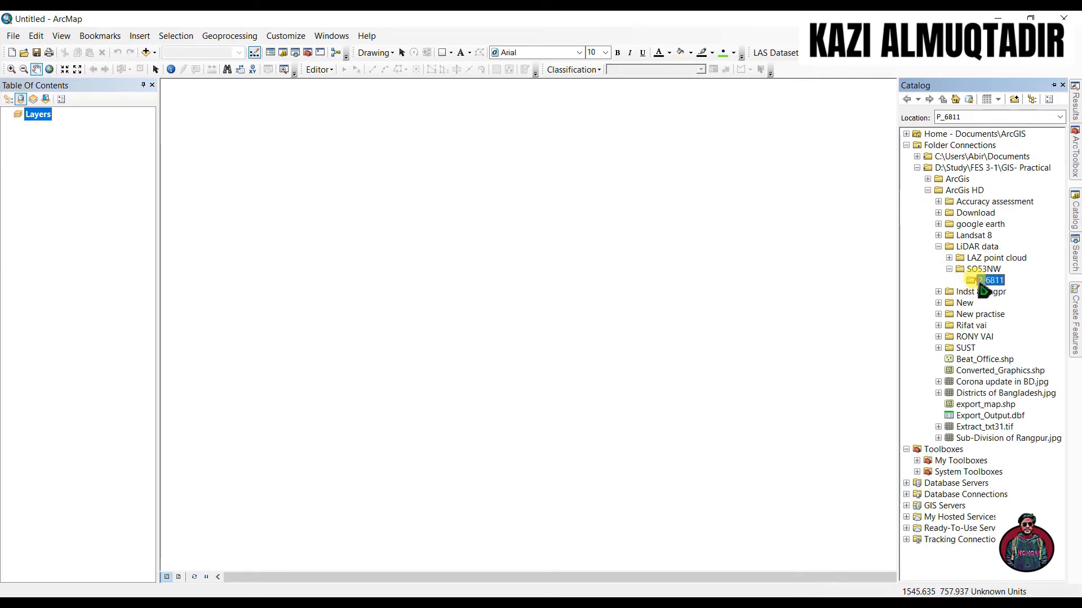
right_click(986, 280)
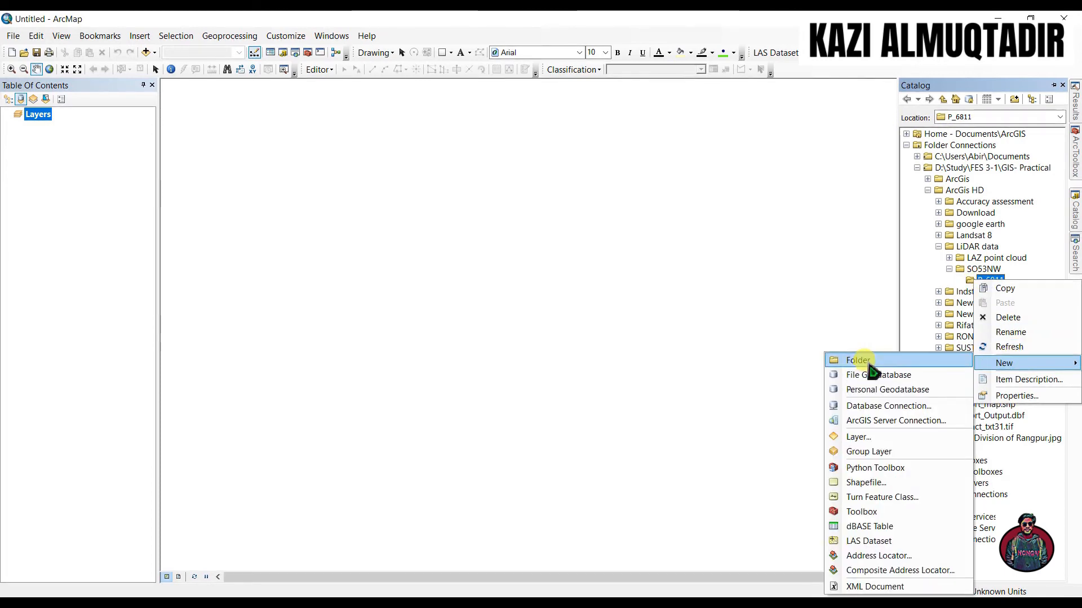
click(859, 360)
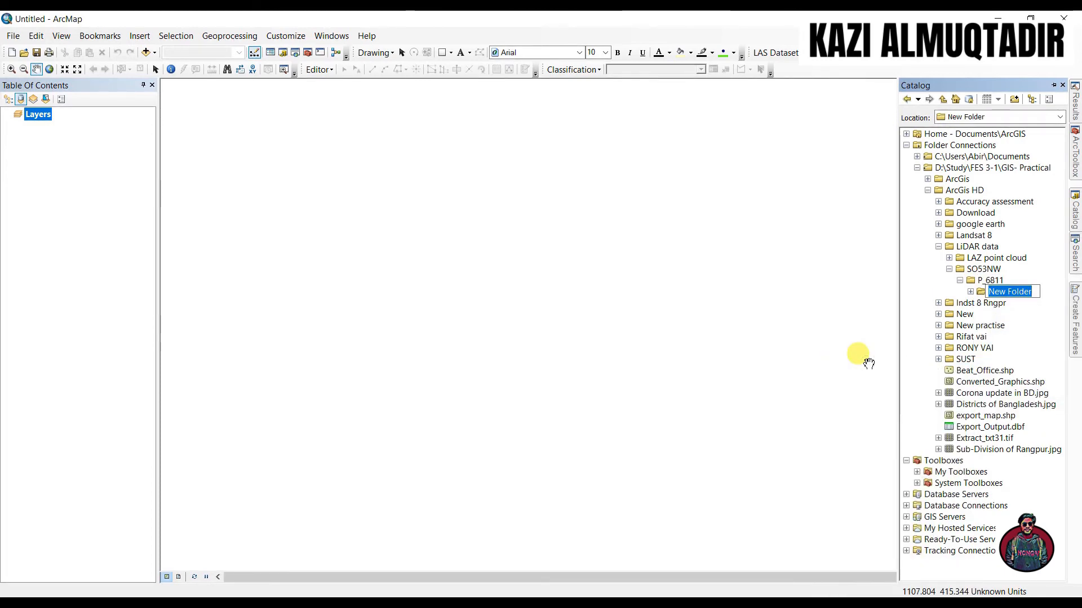
text(H)
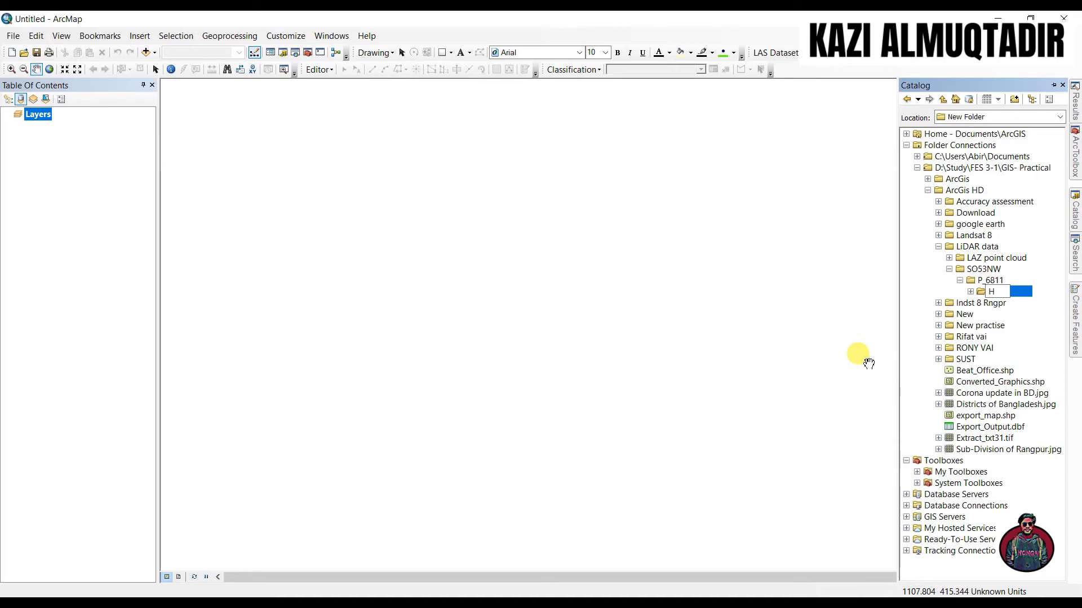
text(ereford)
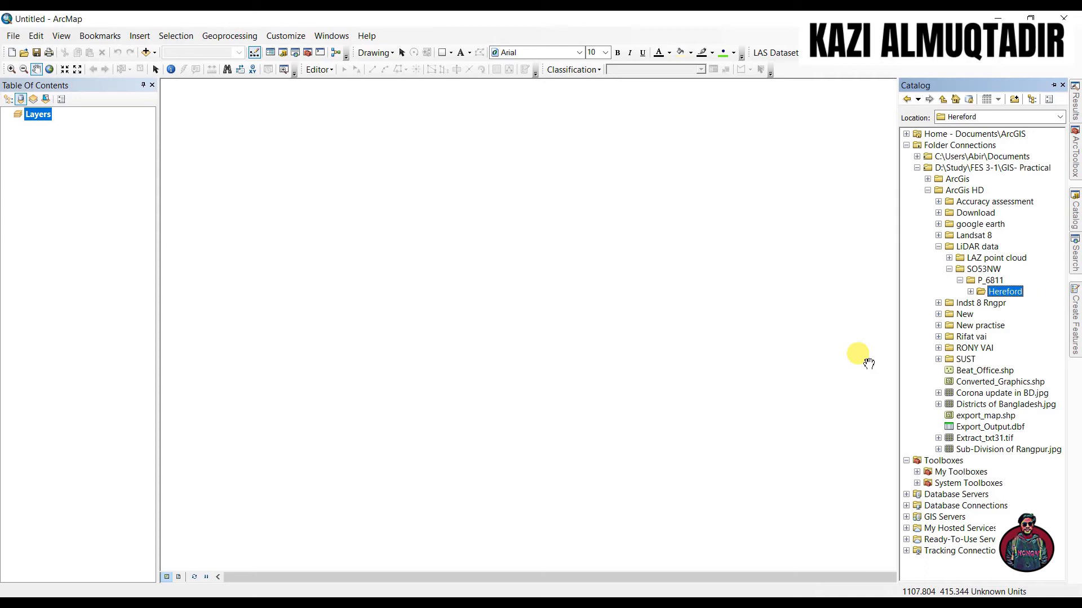
Create a new LasDataset.lasd under the Hereford folder and open its properties
right_click(1005, 291)
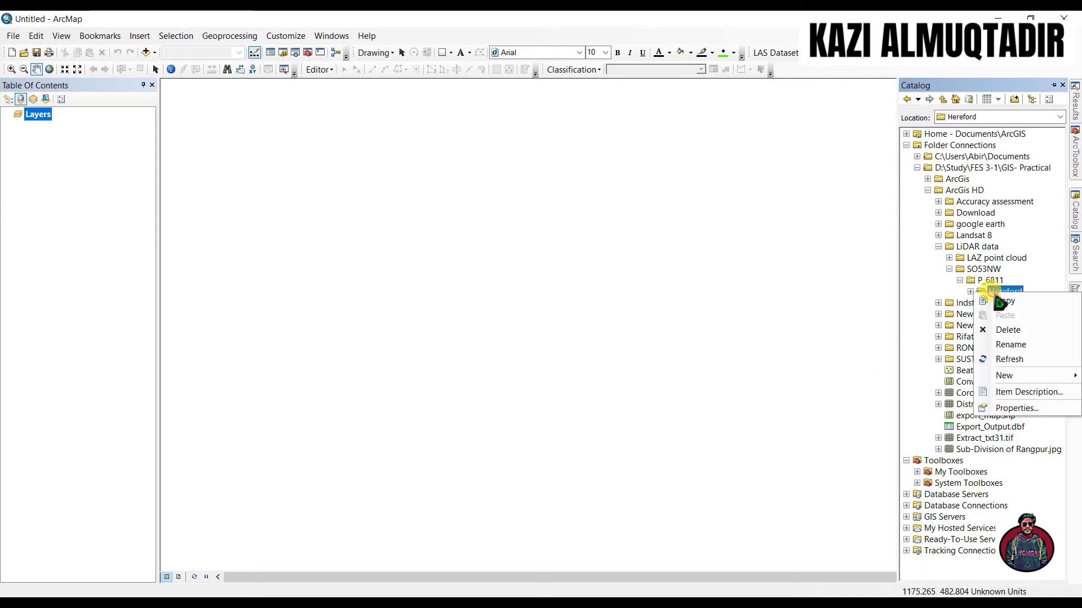
mouse_move(1004, 375)
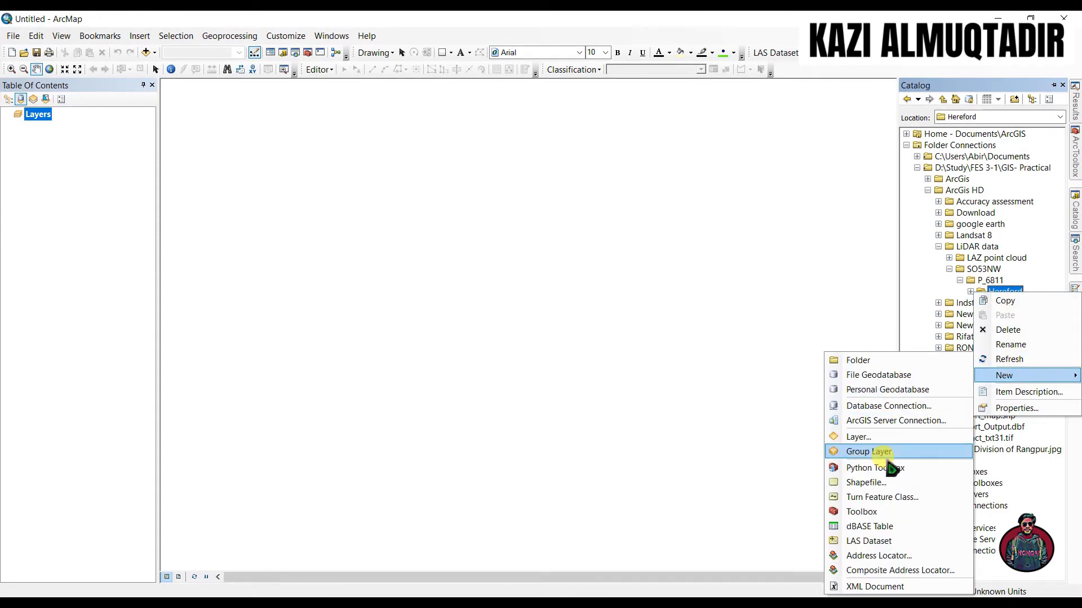
click(869, 541)
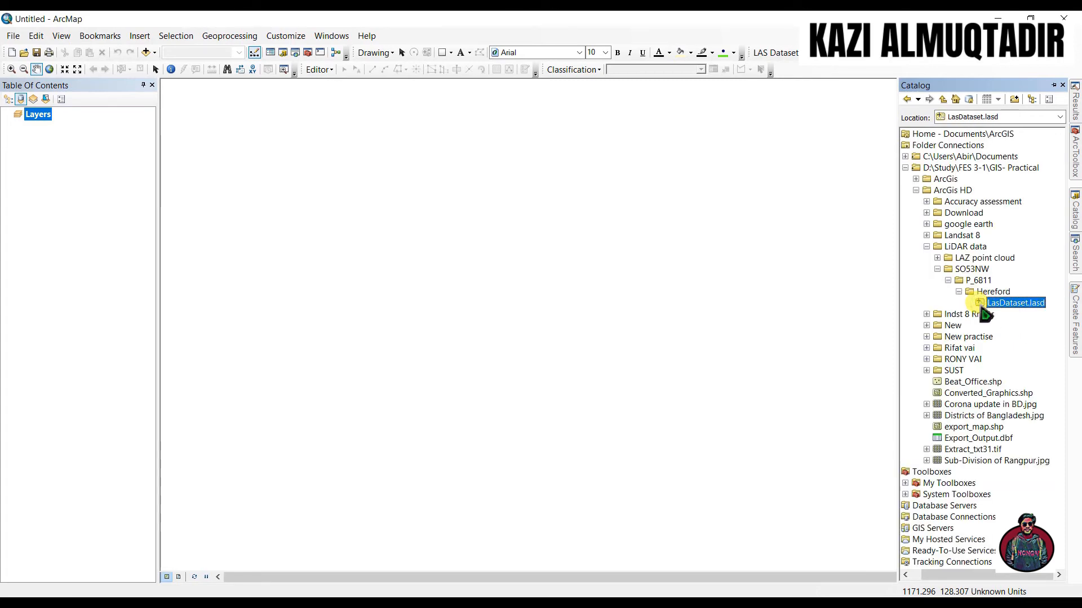
double_click(1015, 303)
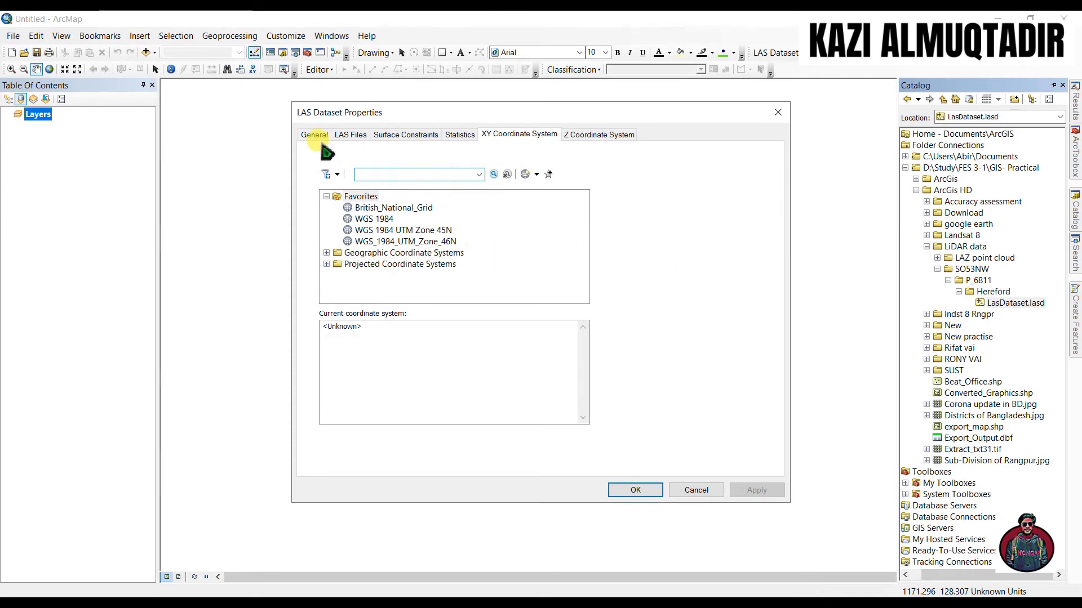
Add SO5237_P_6811_20091106_20091106 from the FES 3-1 > P_6811 folder to the dataset
click(351, 135)
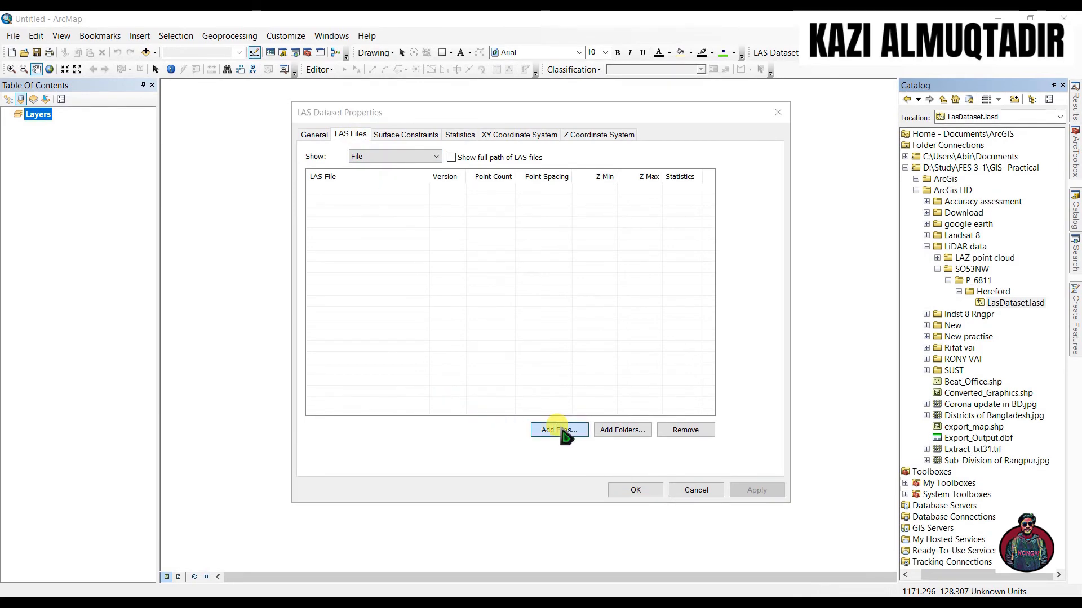
click(559, 430)
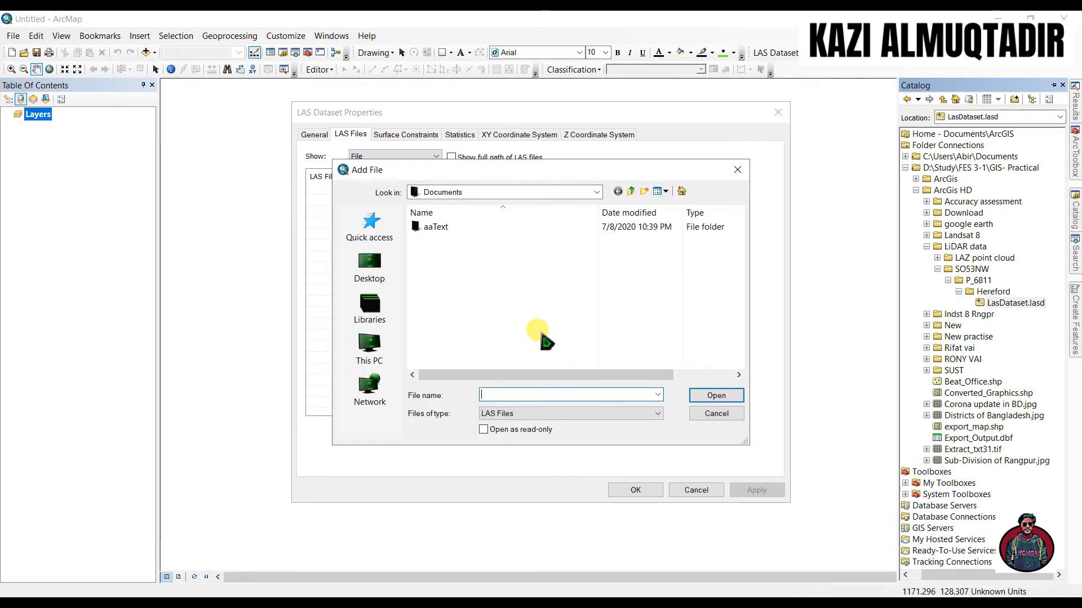
click(596, 192)
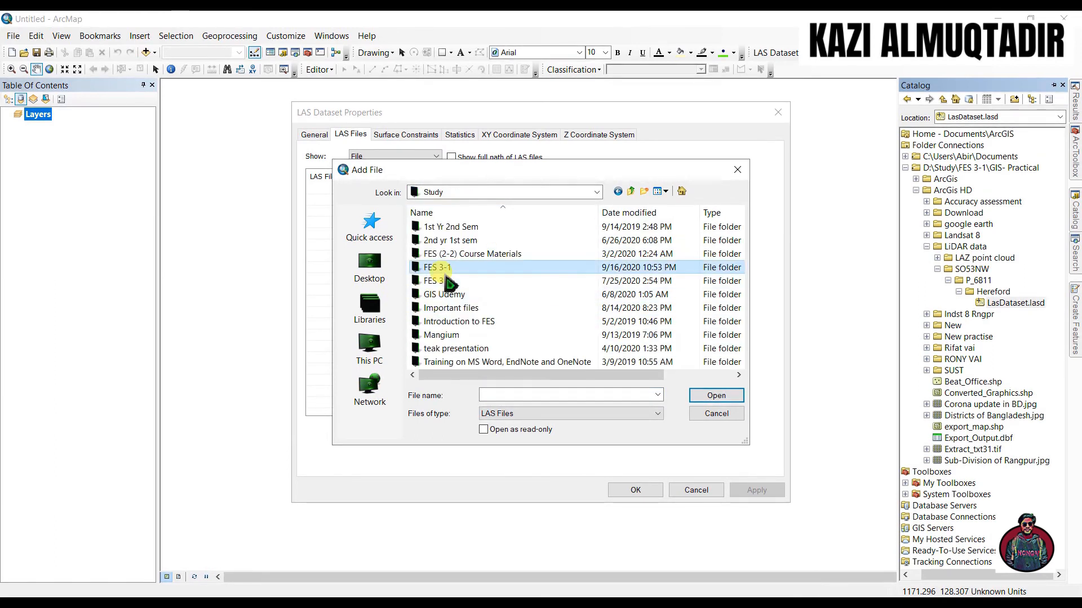
double_click(435, 267)
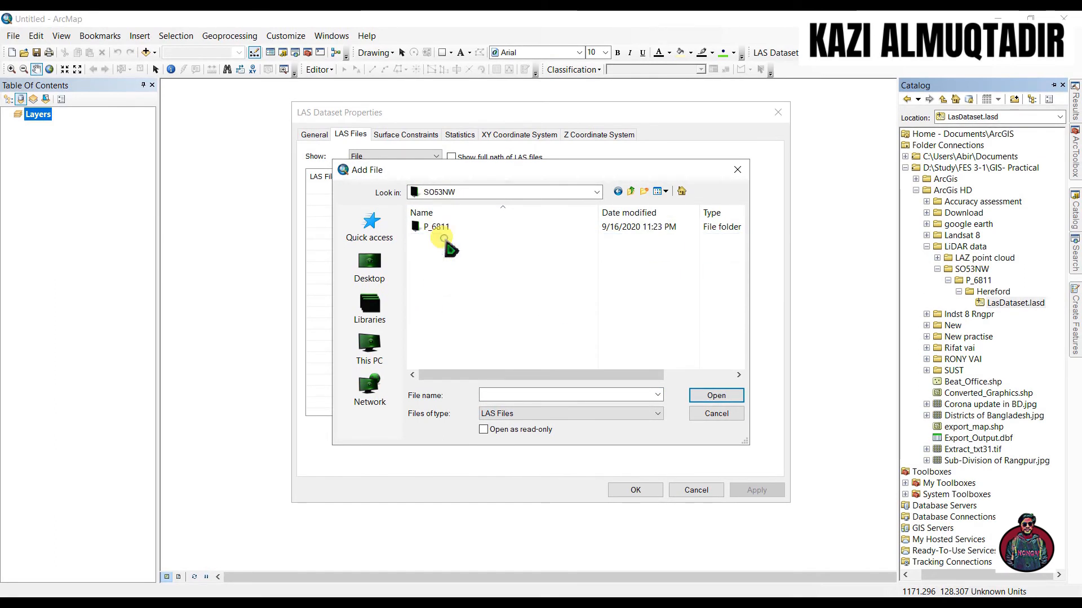
double_click(435, 227)
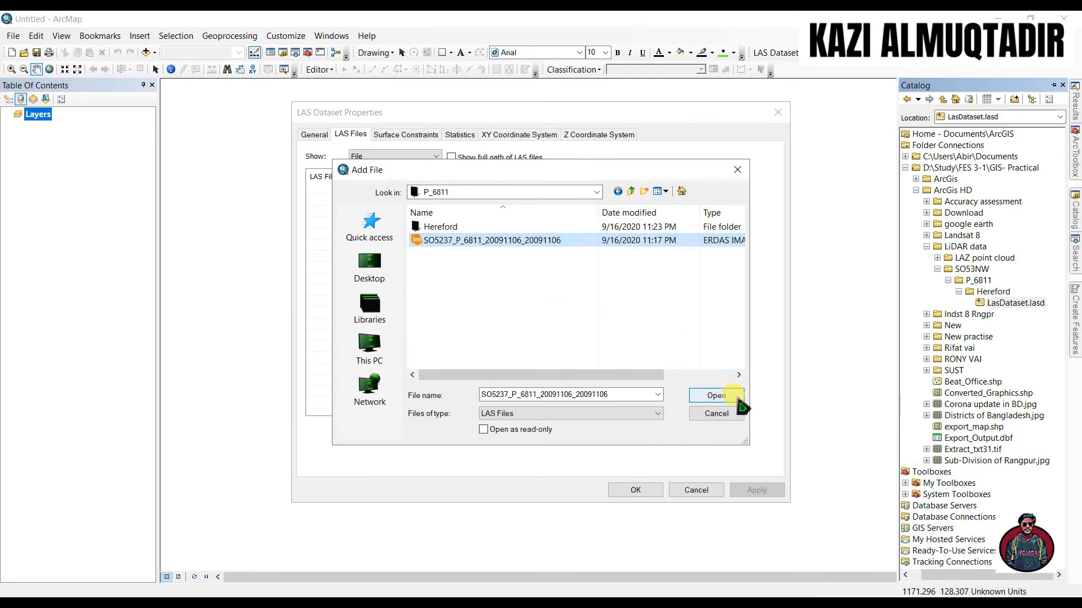
click(716, 395)
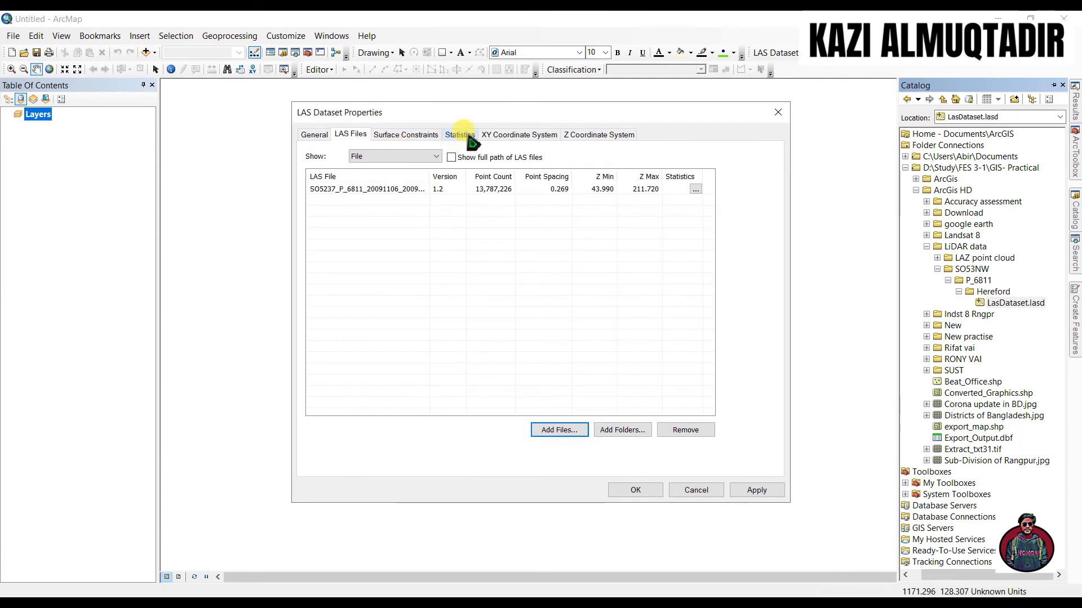
Check the Statistics tab's return and classification counts, including about 2.5 million ground points
click(519, 392)
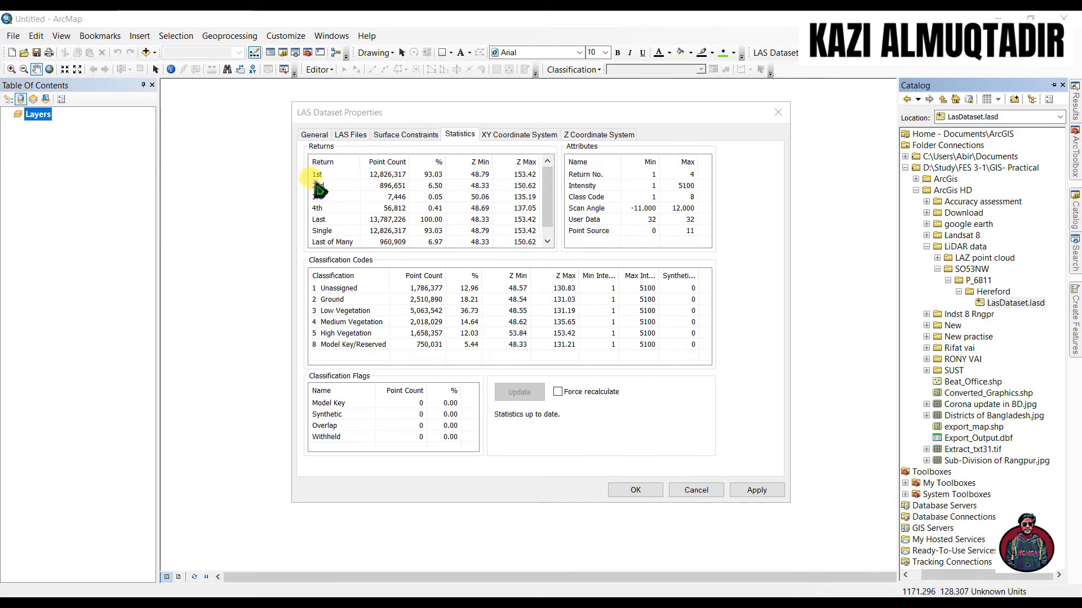
mouse_move(346, 244)
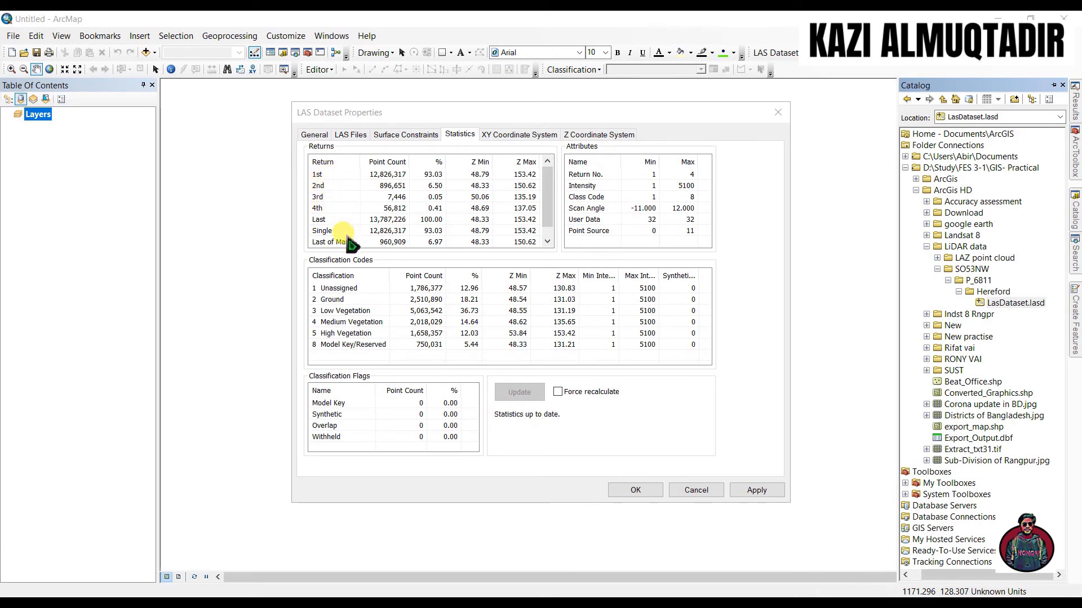
mouse_move(358, 301)
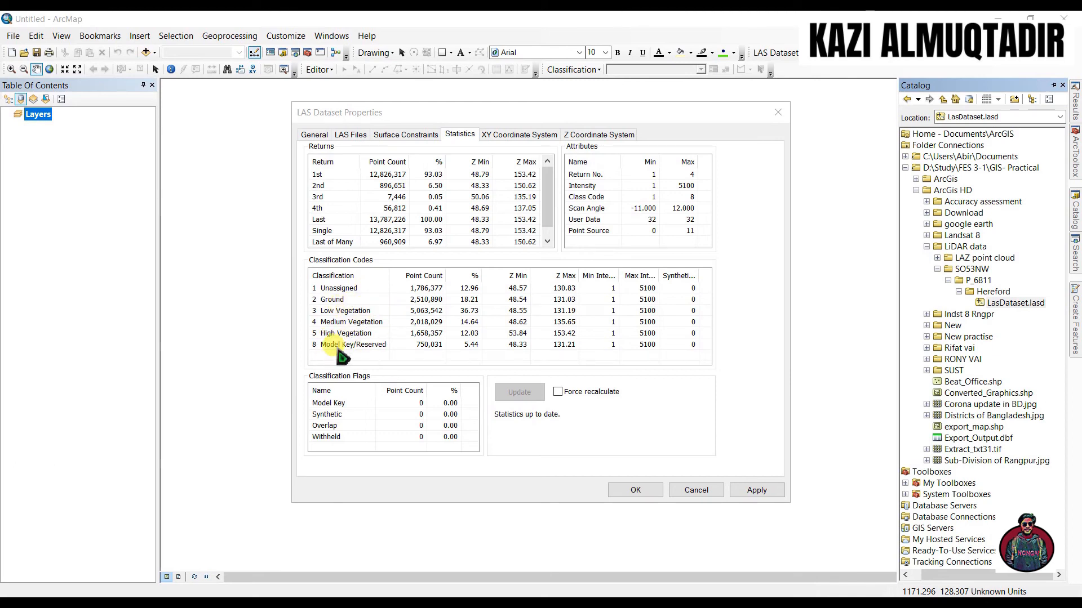
mouse_move(607, 153)
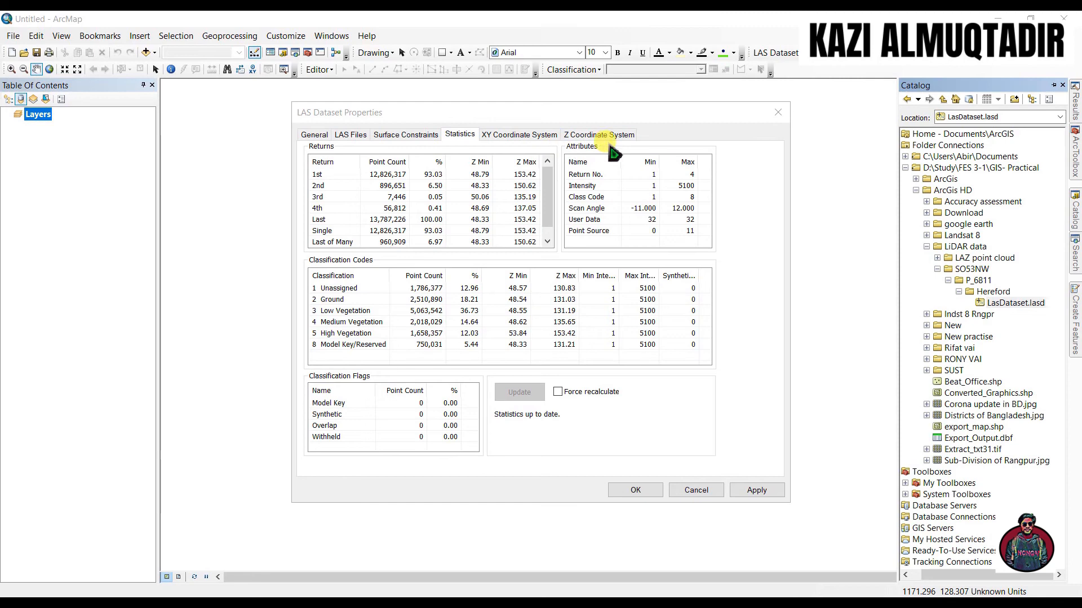
mouse_move(508, 166)
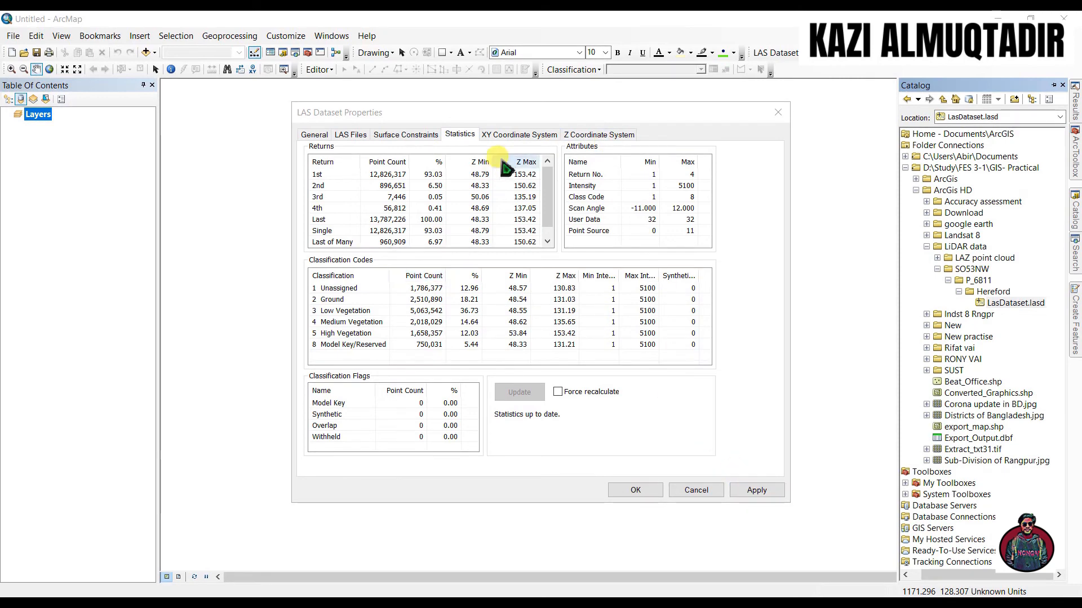
Import a coordinate system, selecting SO53nw_DTM_1m.shp in LAZ point cloud > LIDAR-DTM-1m-2019-SO53nw > index
click(519, 135)
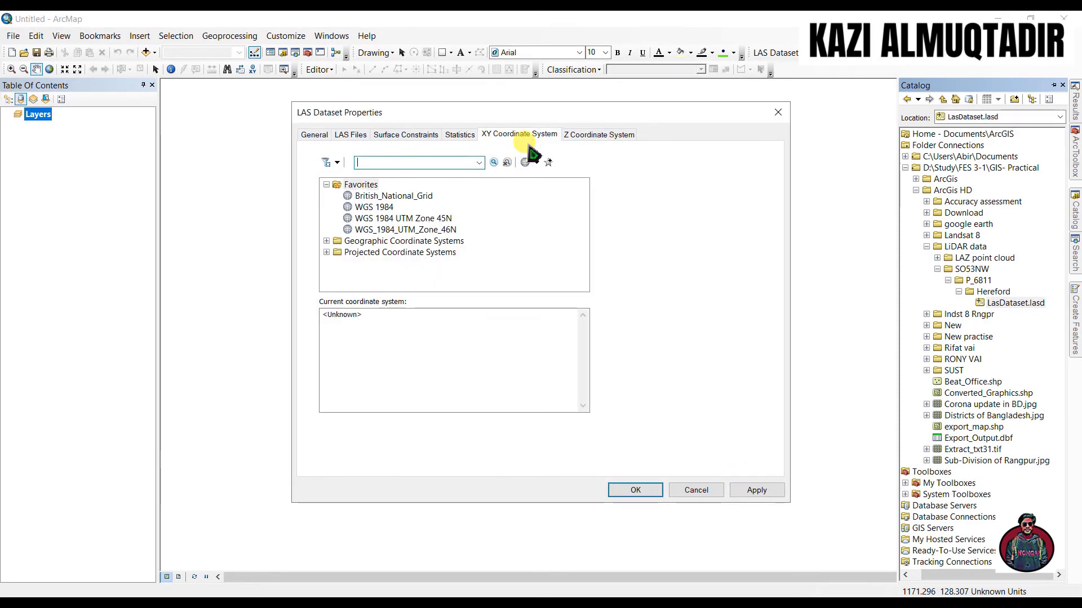
click(536, 163)
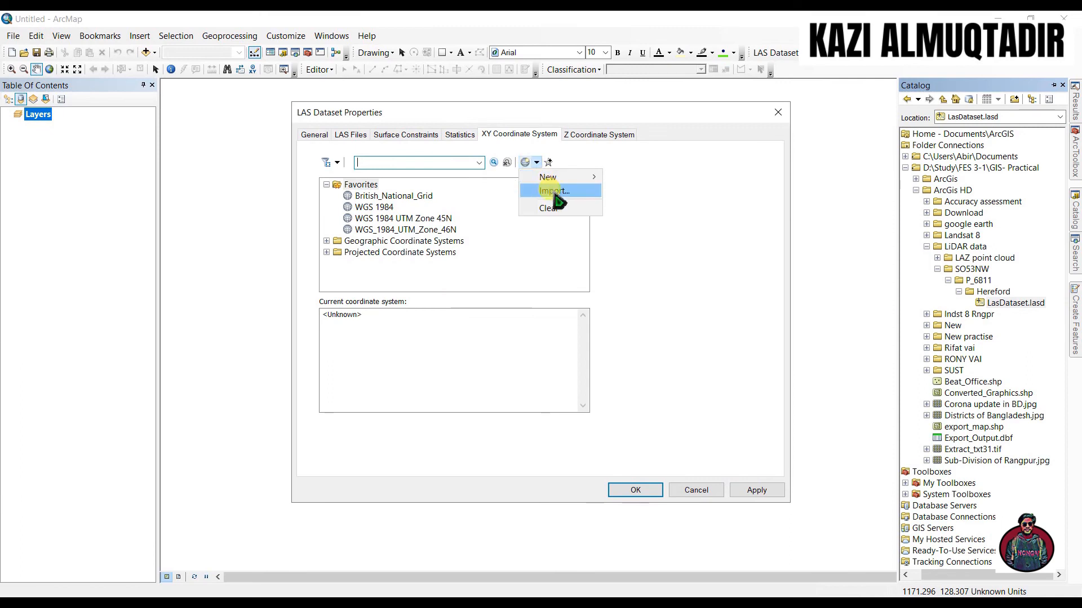
click(549, 190)
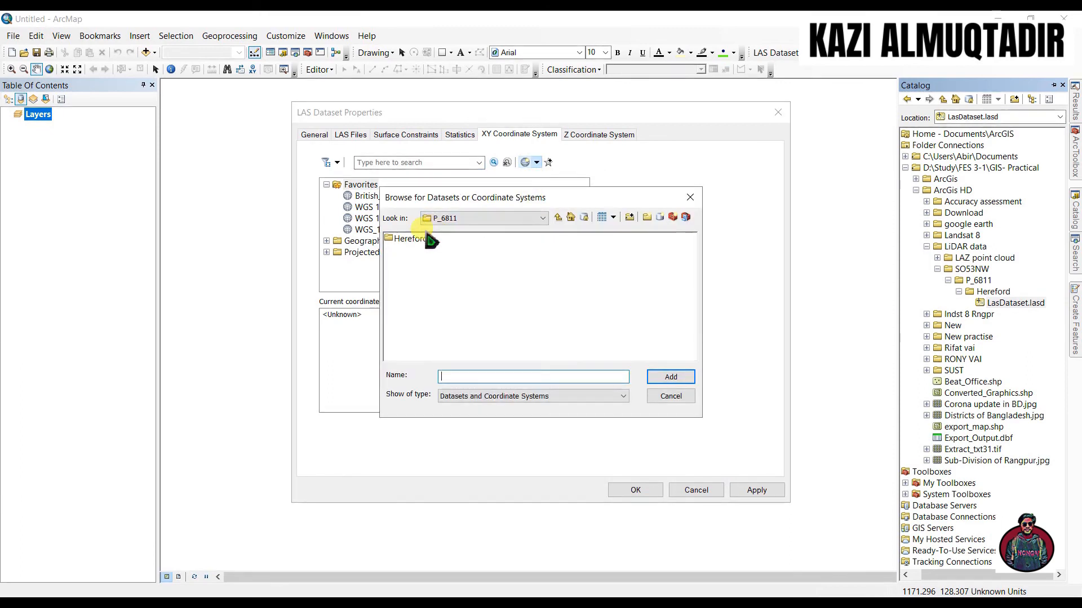
click(558, 217)
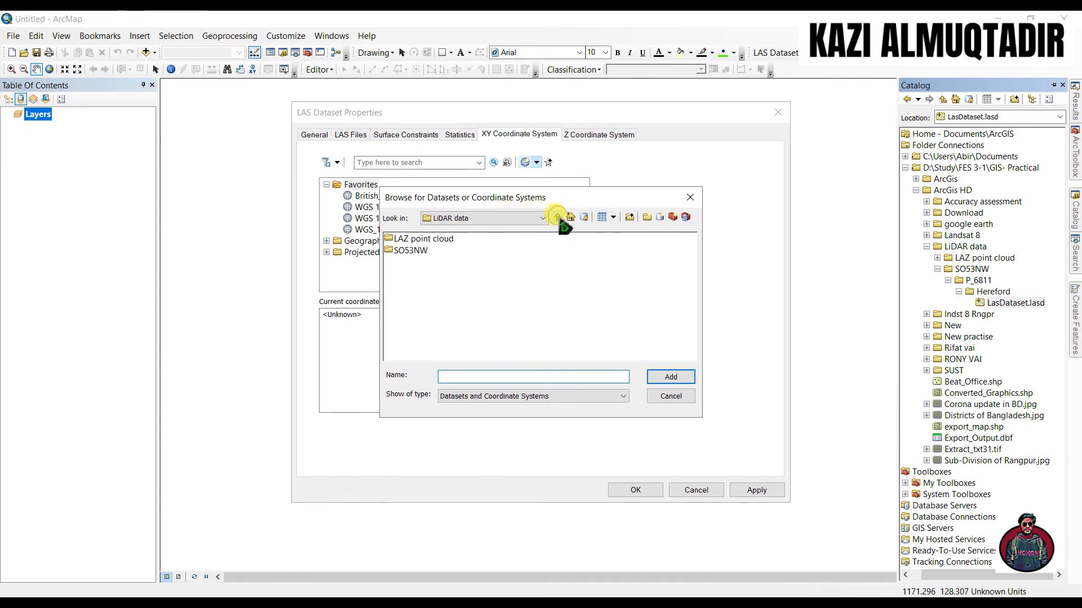
click(557, 217)
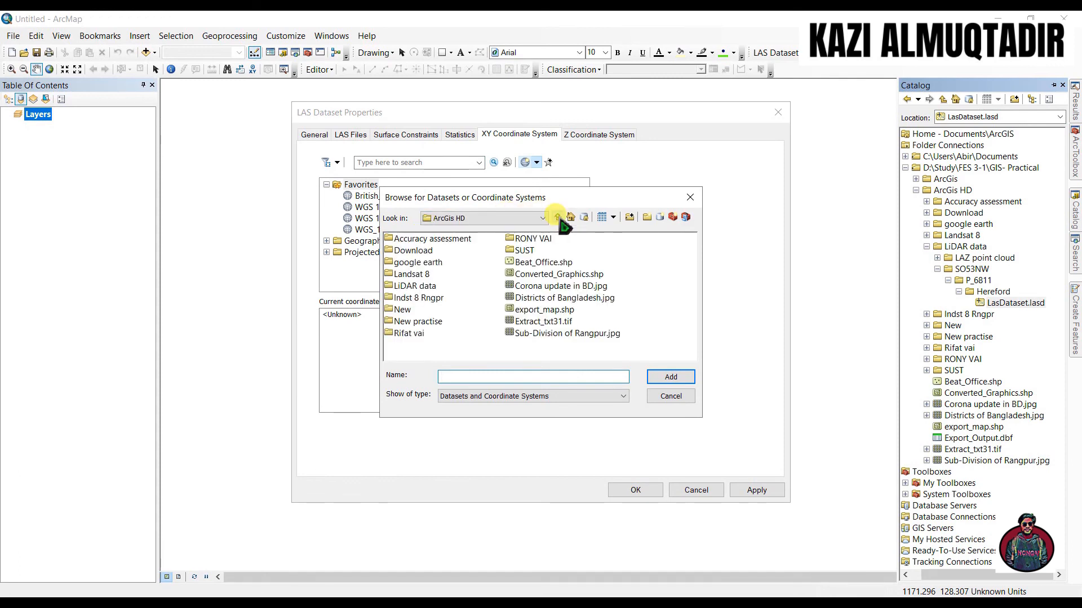
click(558, 217)
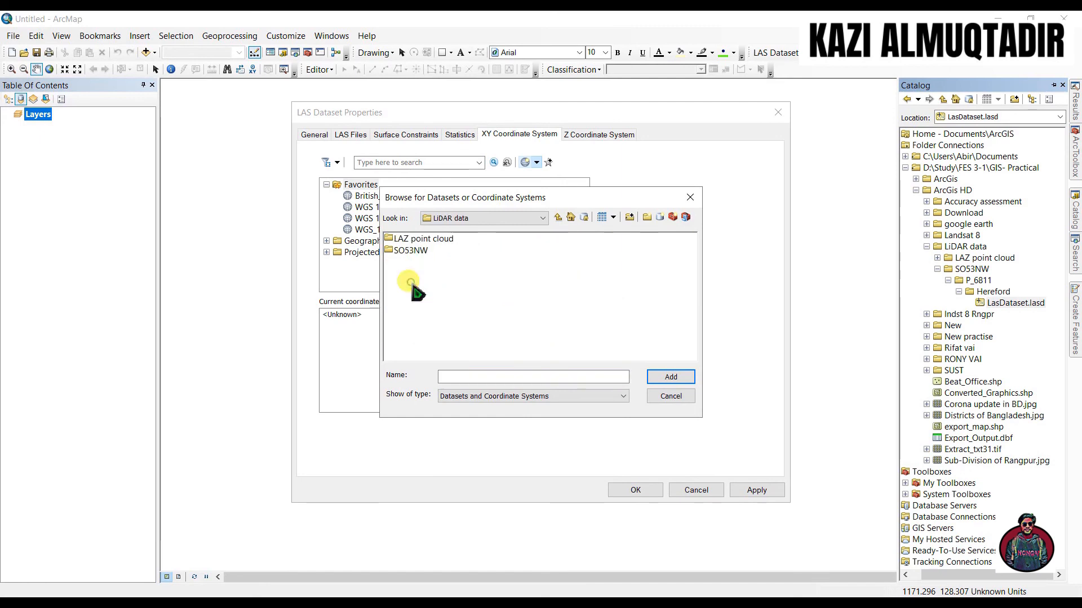
double_click(416, 239)
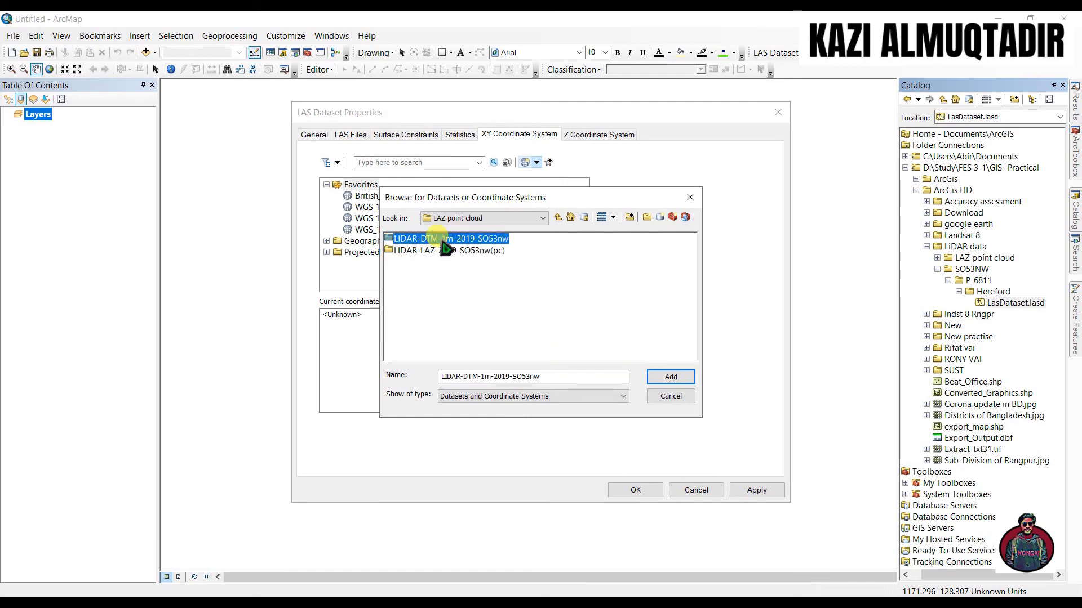
double_click(449, 238)
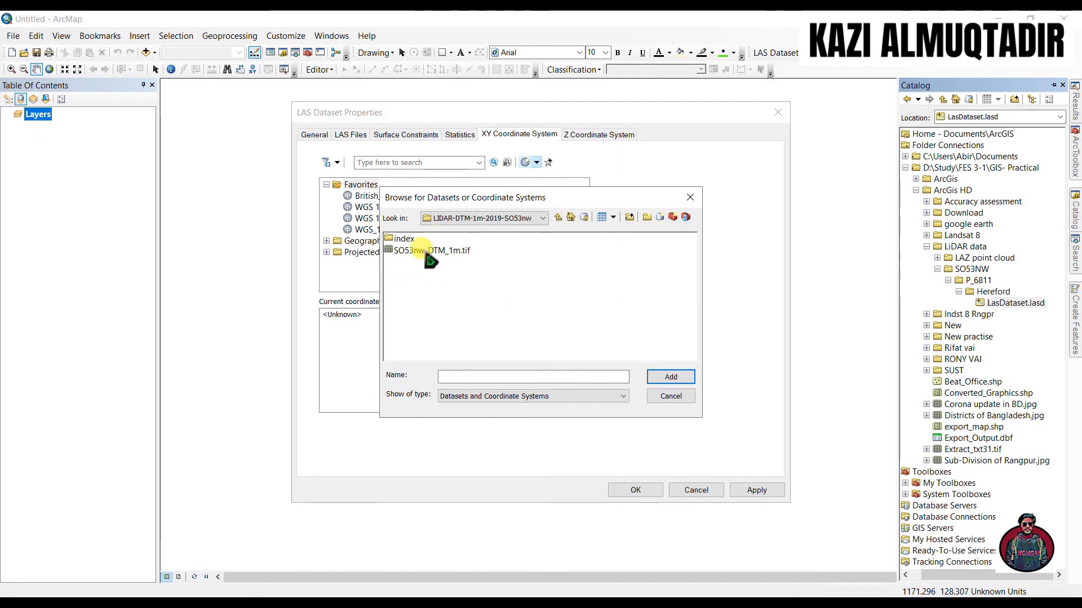
double_click(399, 238)
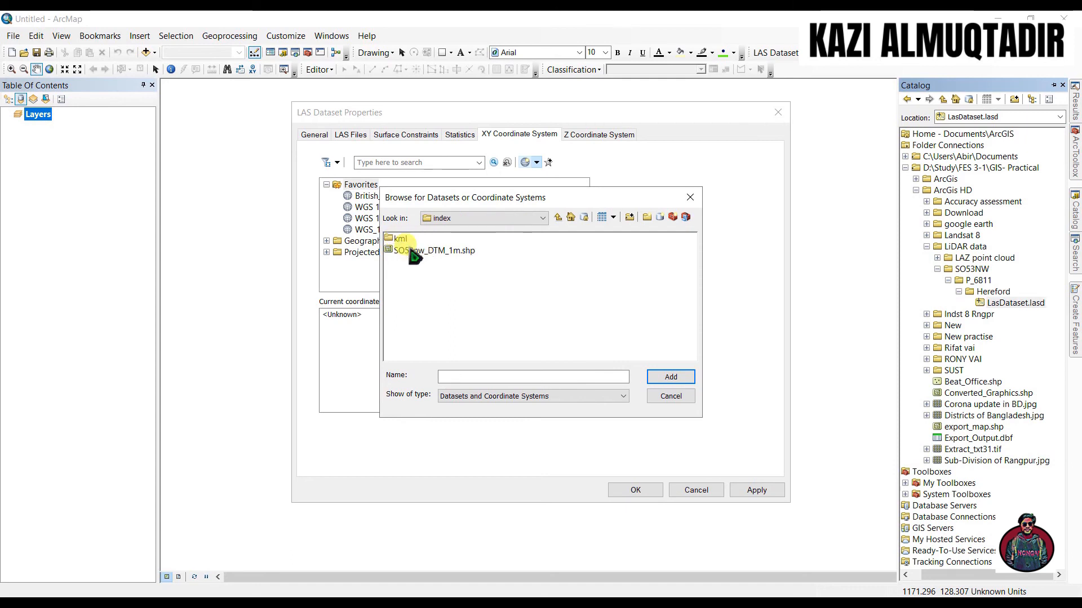
click(432, 251)
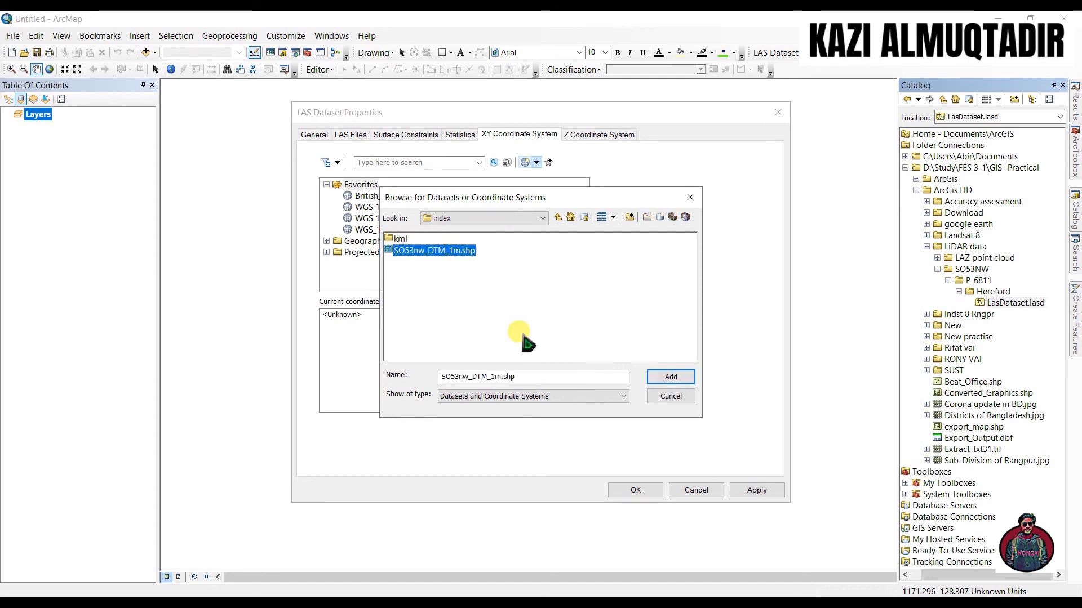